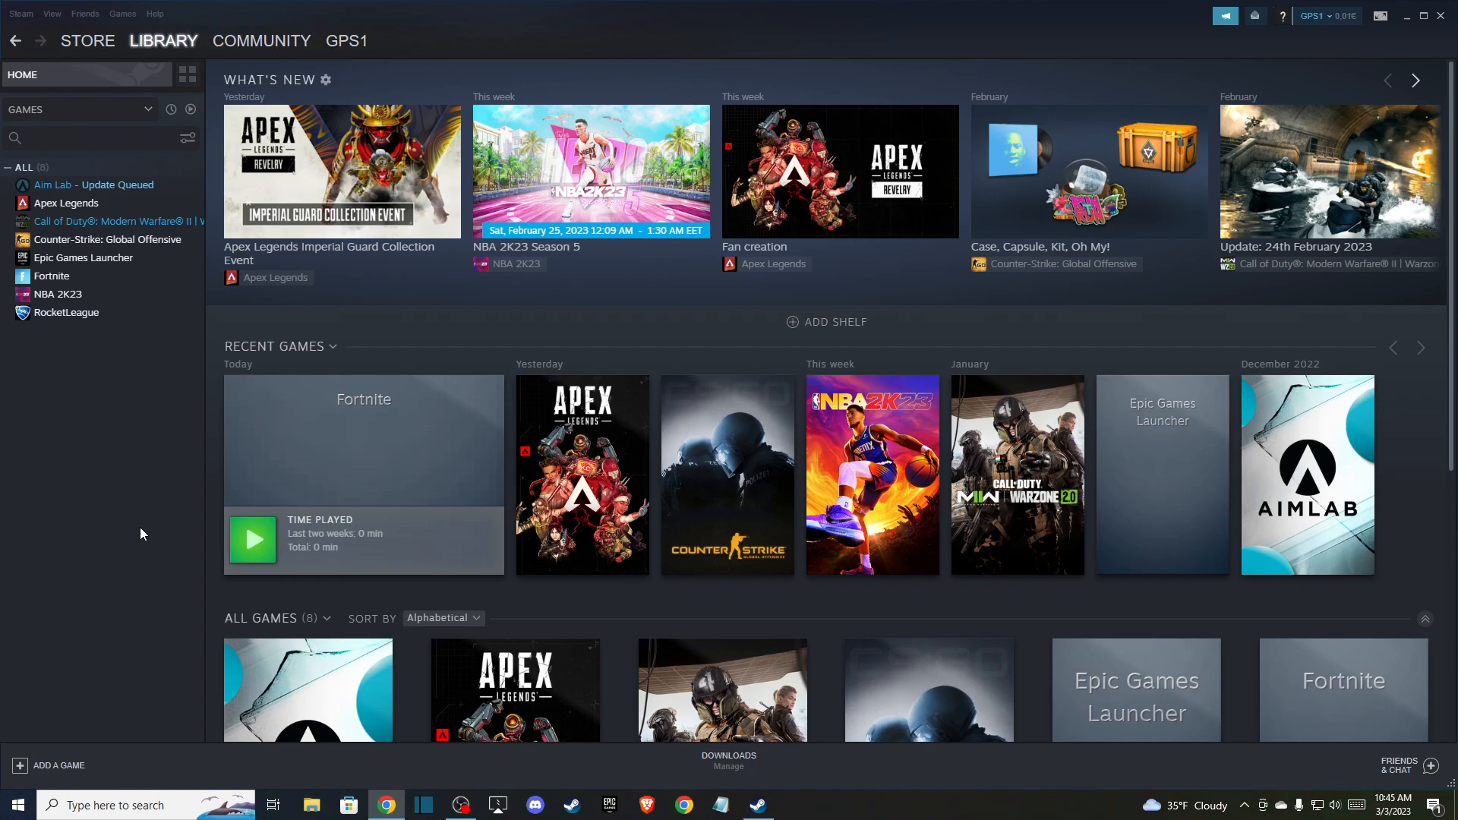
pyautogui.moveTo(170, 519)
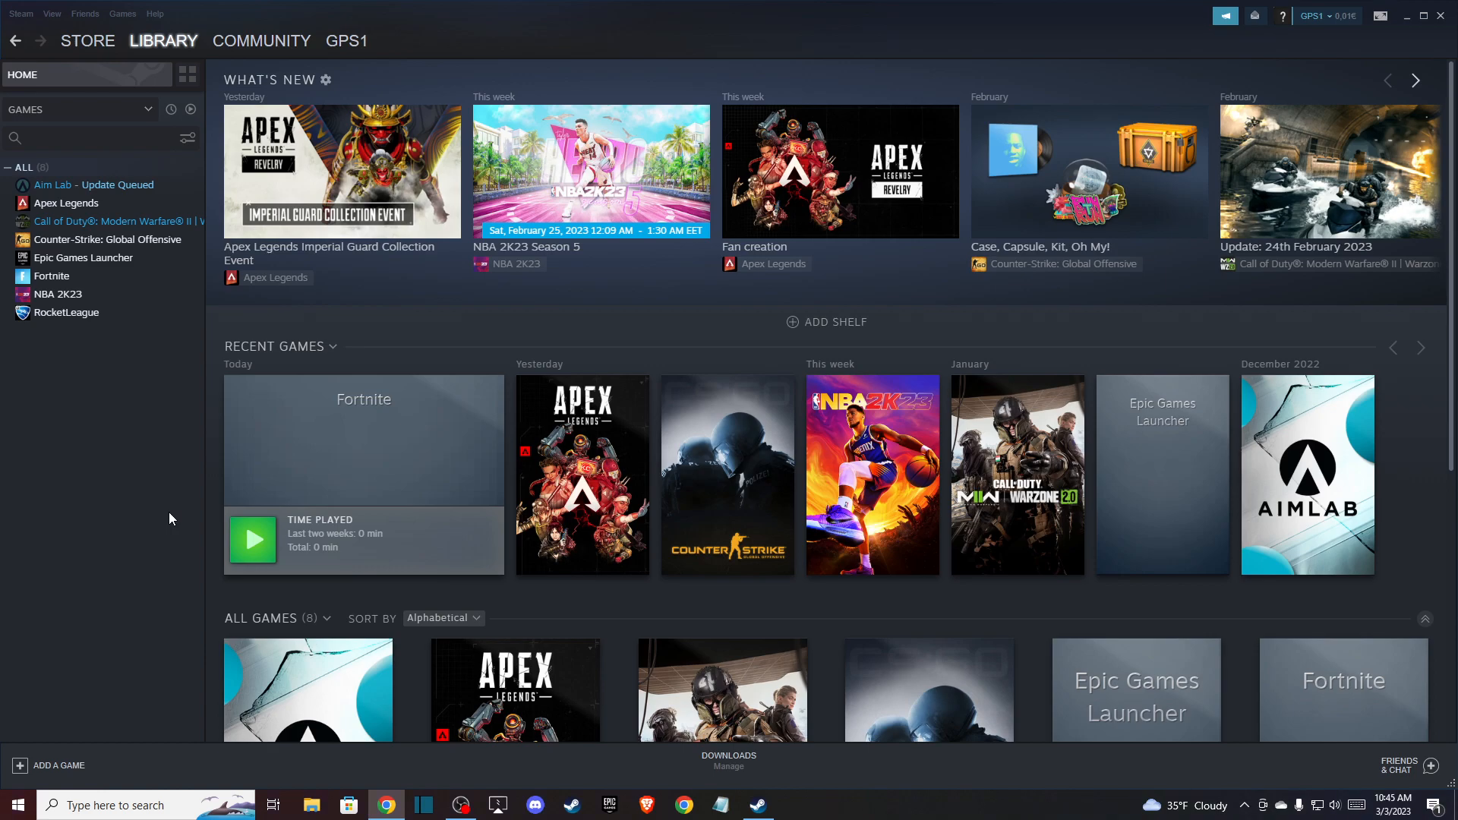
pyautogui.moveTo(180, 509)
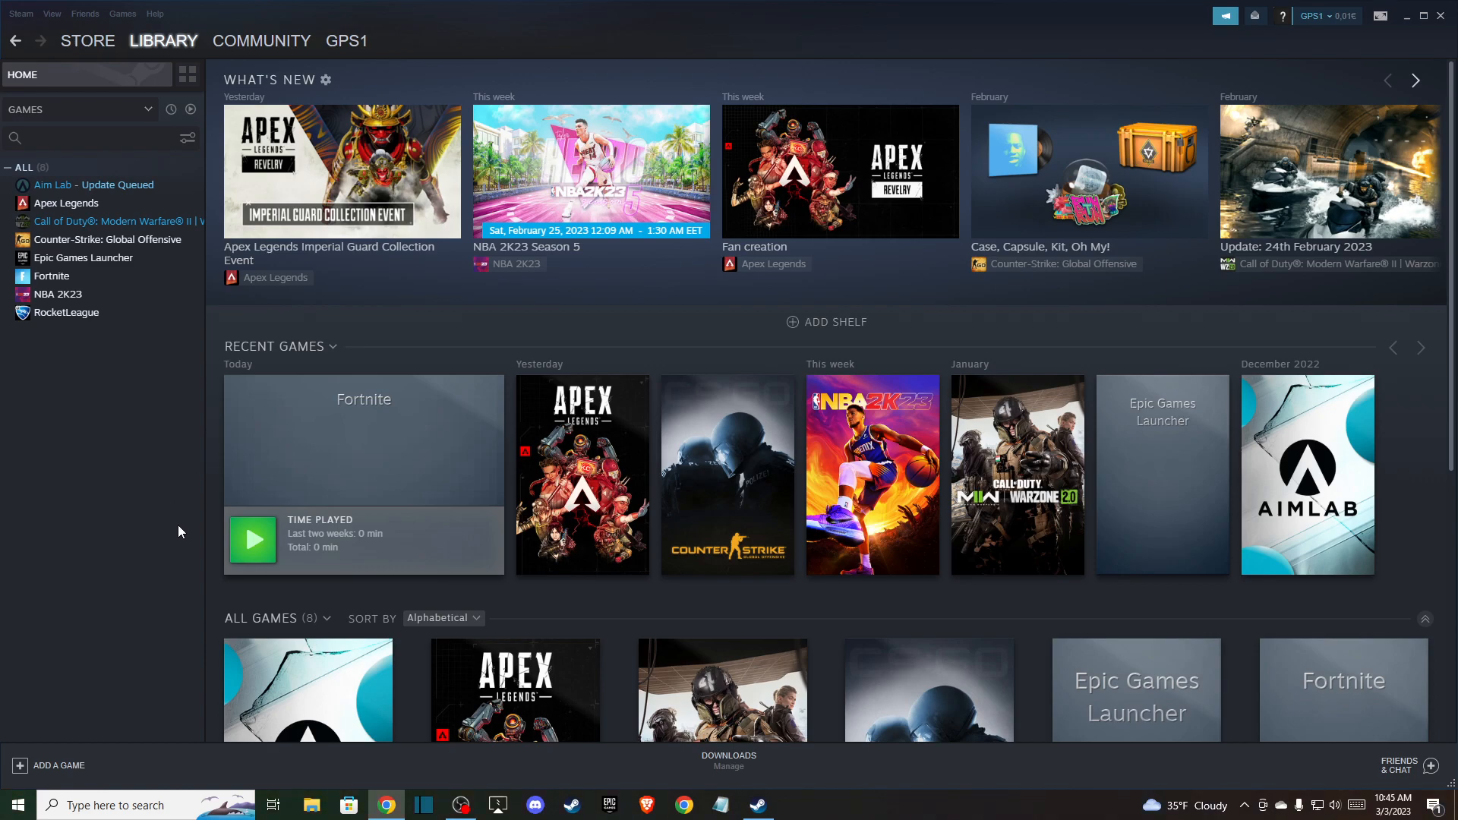
pyautogui.moveTo(195, 494)
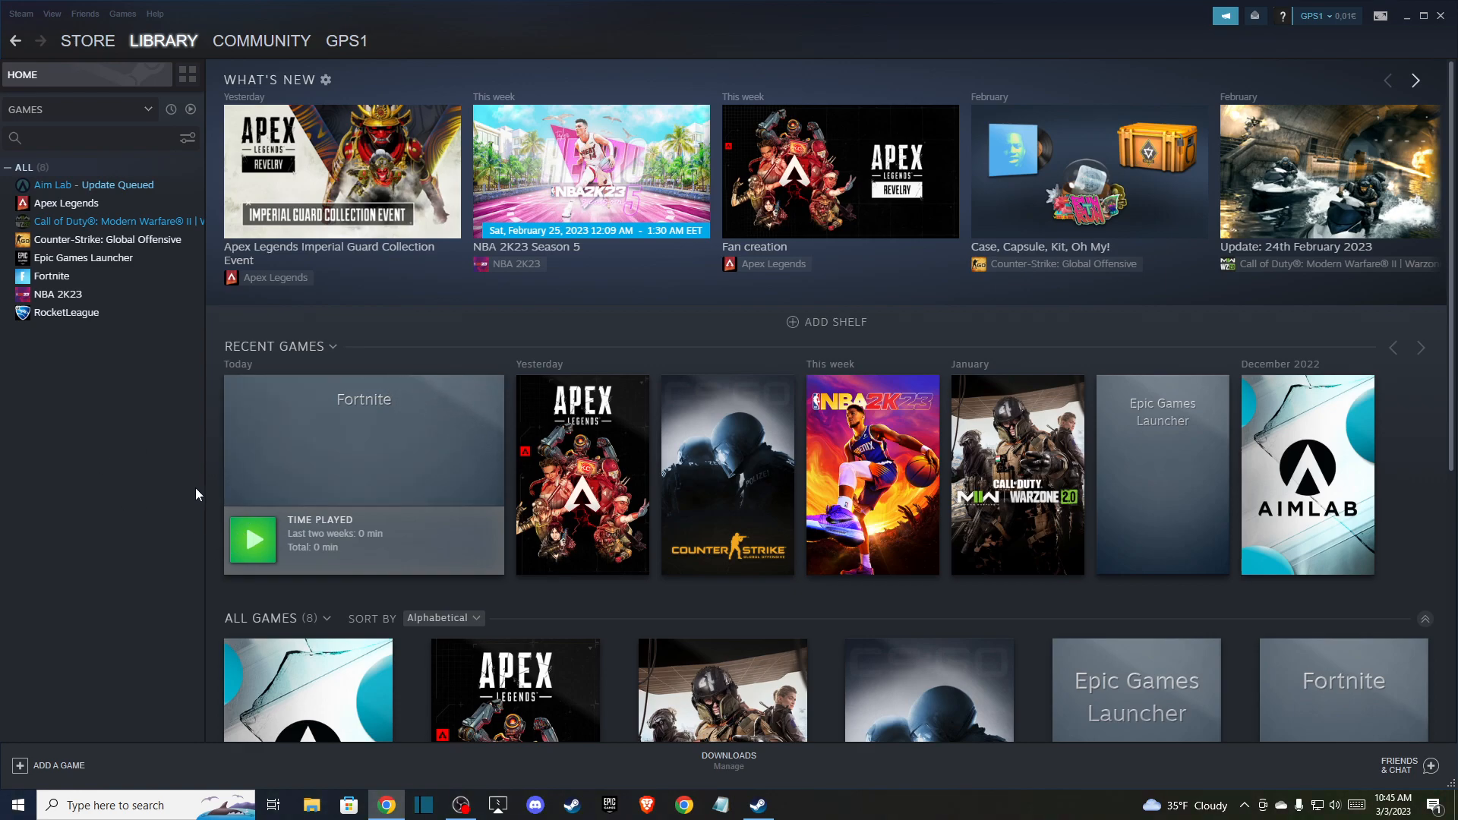
pyautogui.moveTo(171, 470)
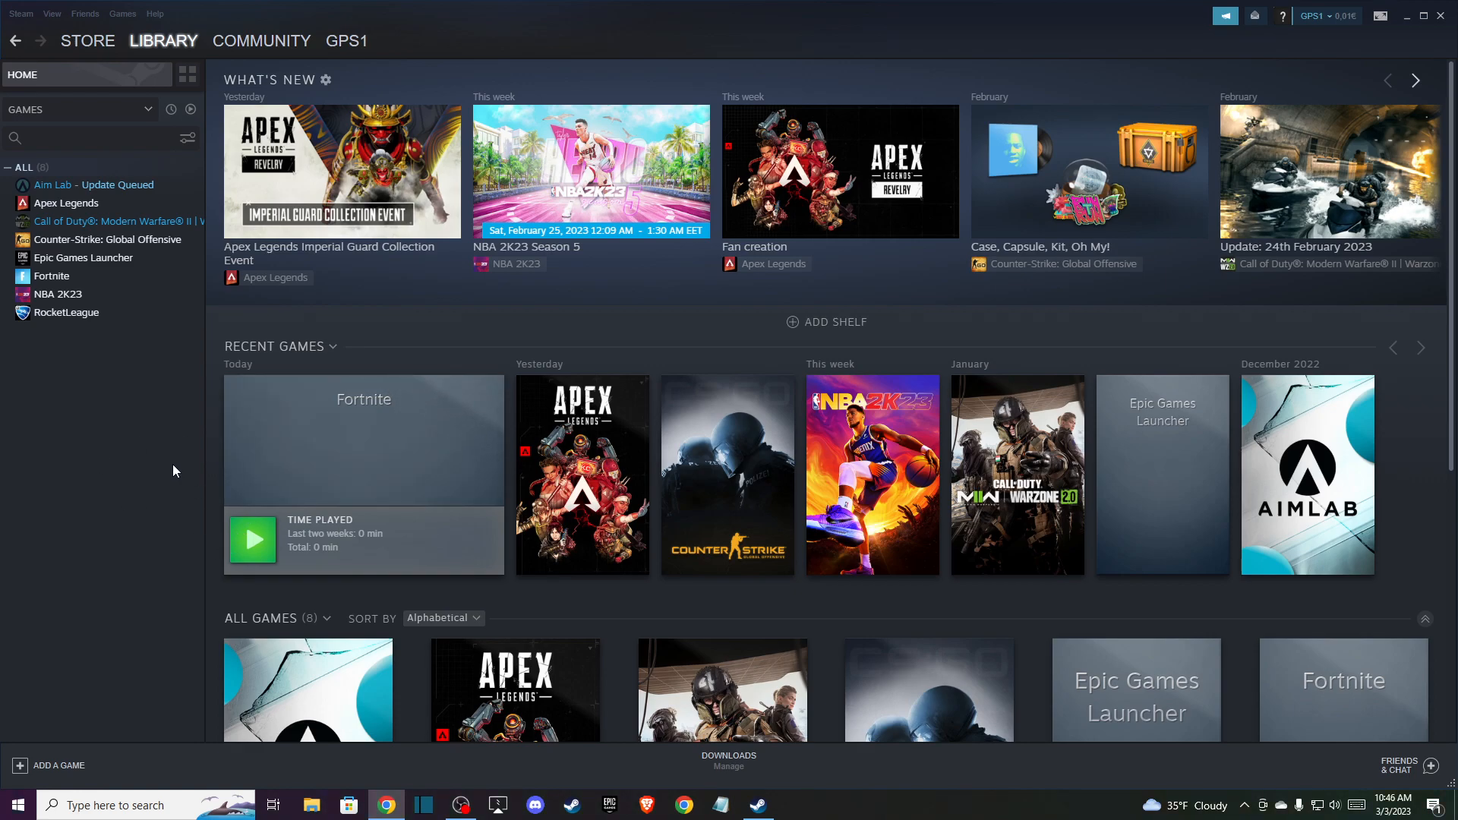
pyautogui.moveTo(158, 372)
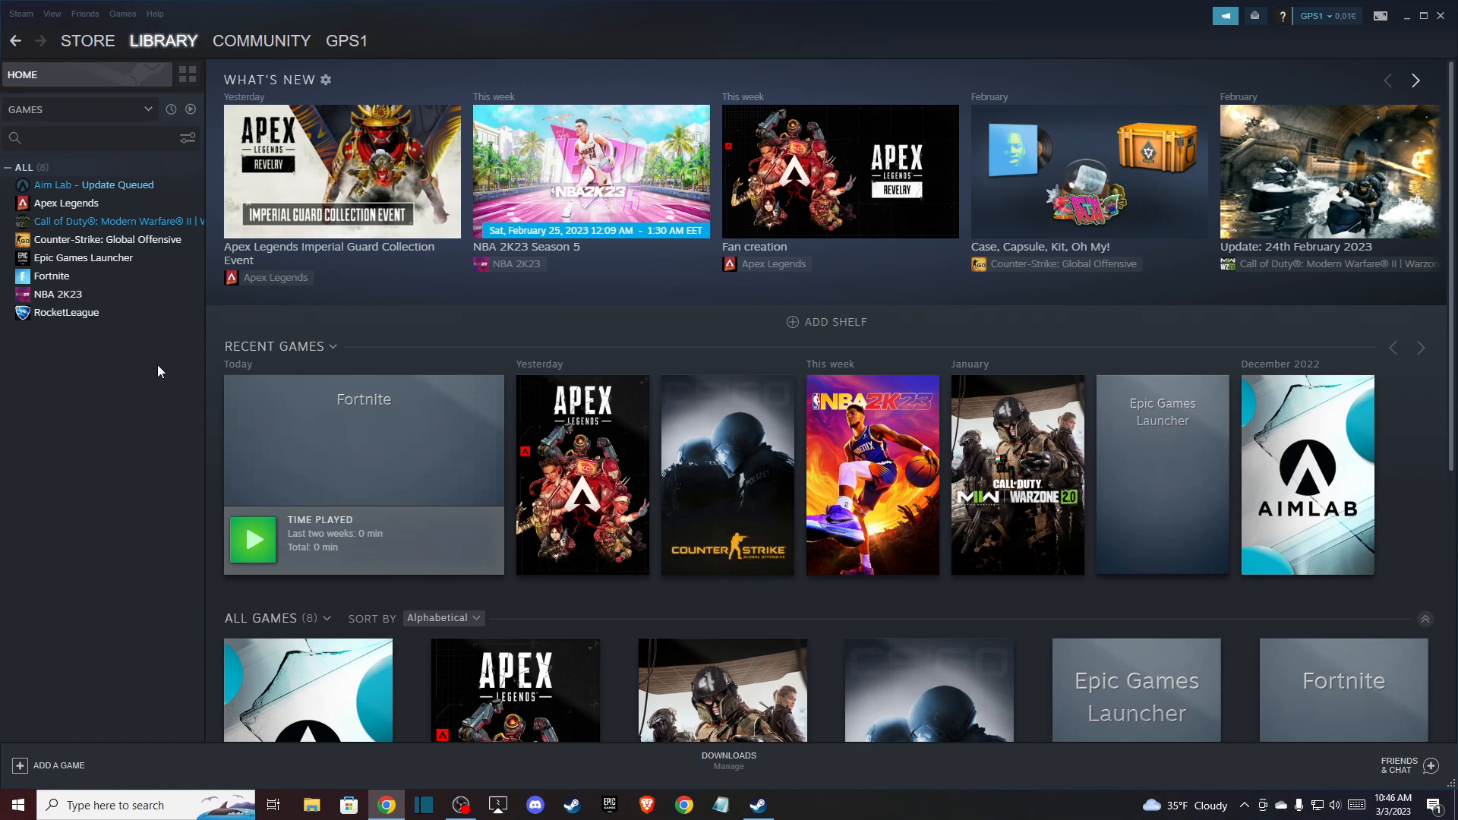
pyautogui.moveTo(82, 258)
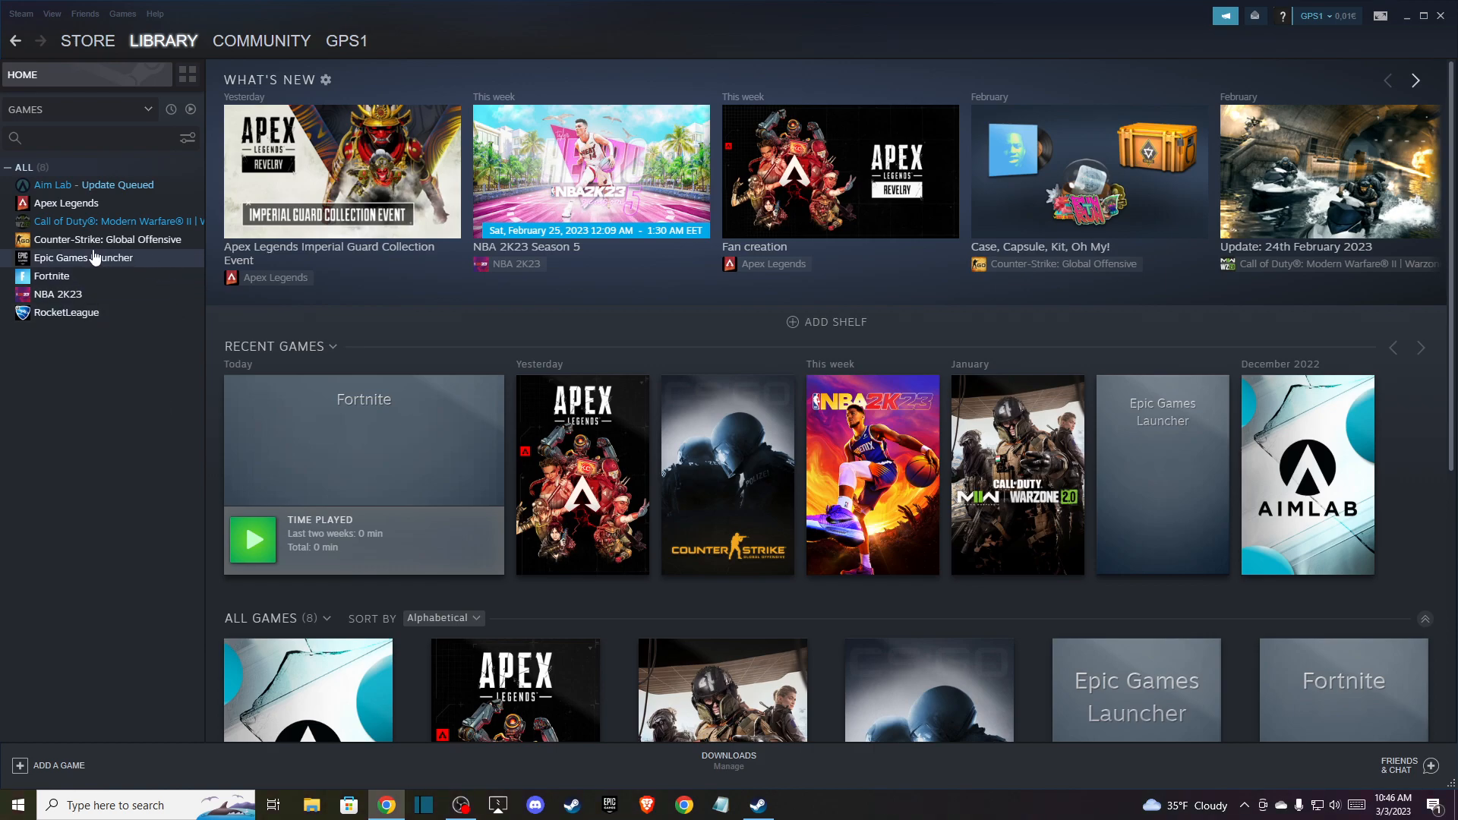
pyautogui.moveTo(106, 244)
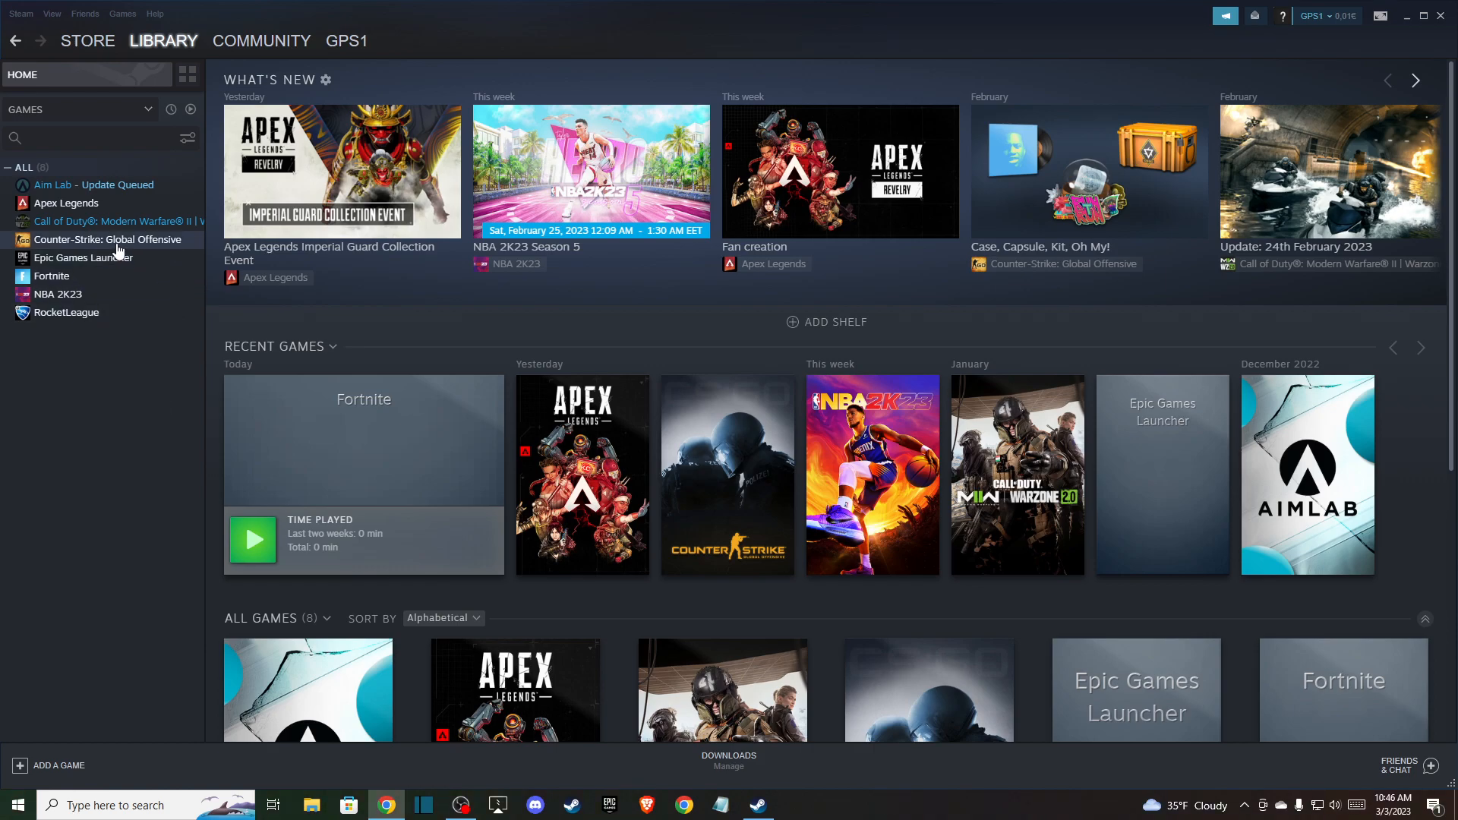
pyautogui.moveTo(118, 245)
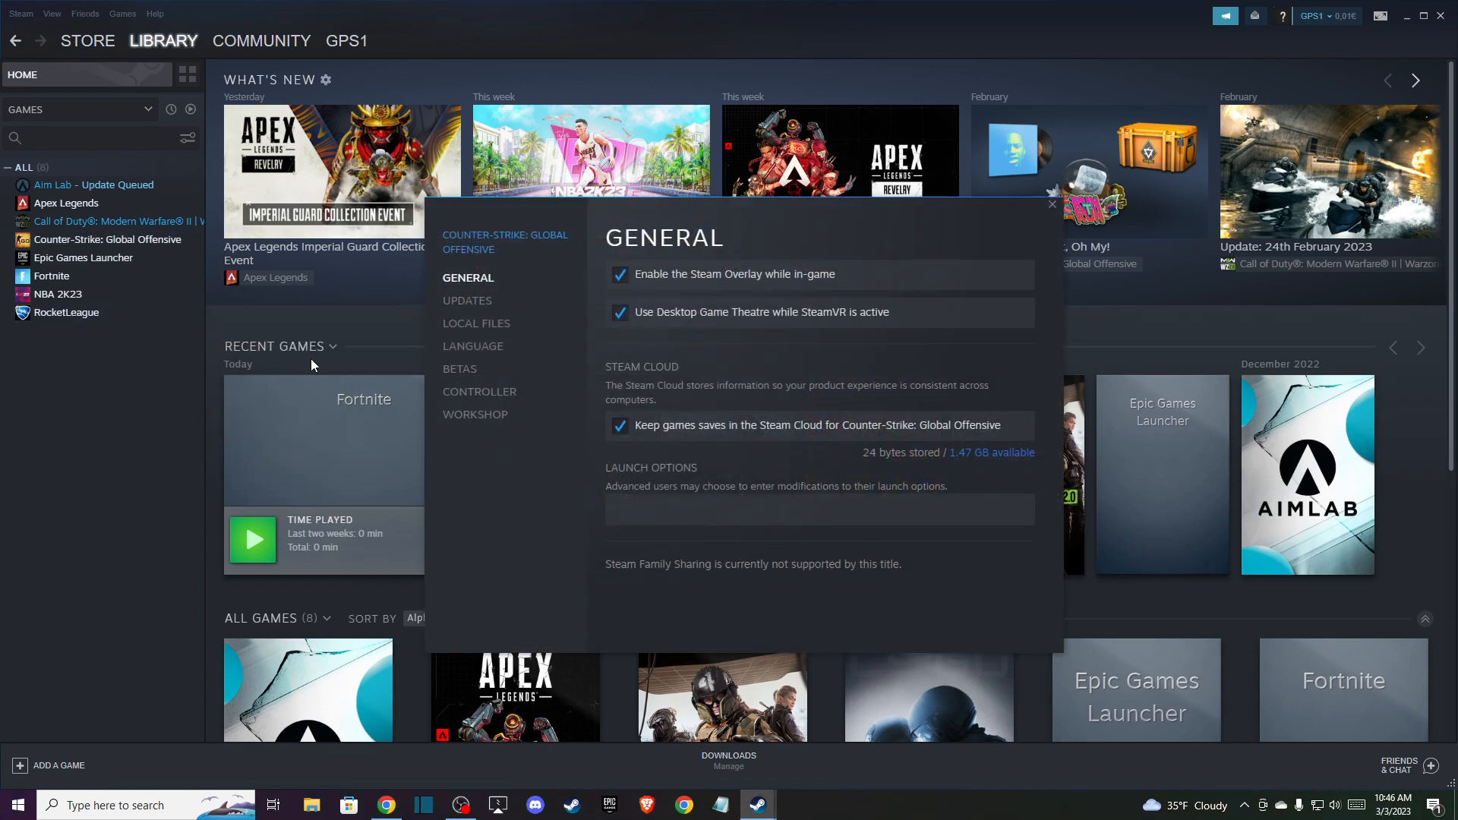
# Show the Local Files page of Counter-Strike: Global Offensive's properties
pyautogui.click(476, 322)
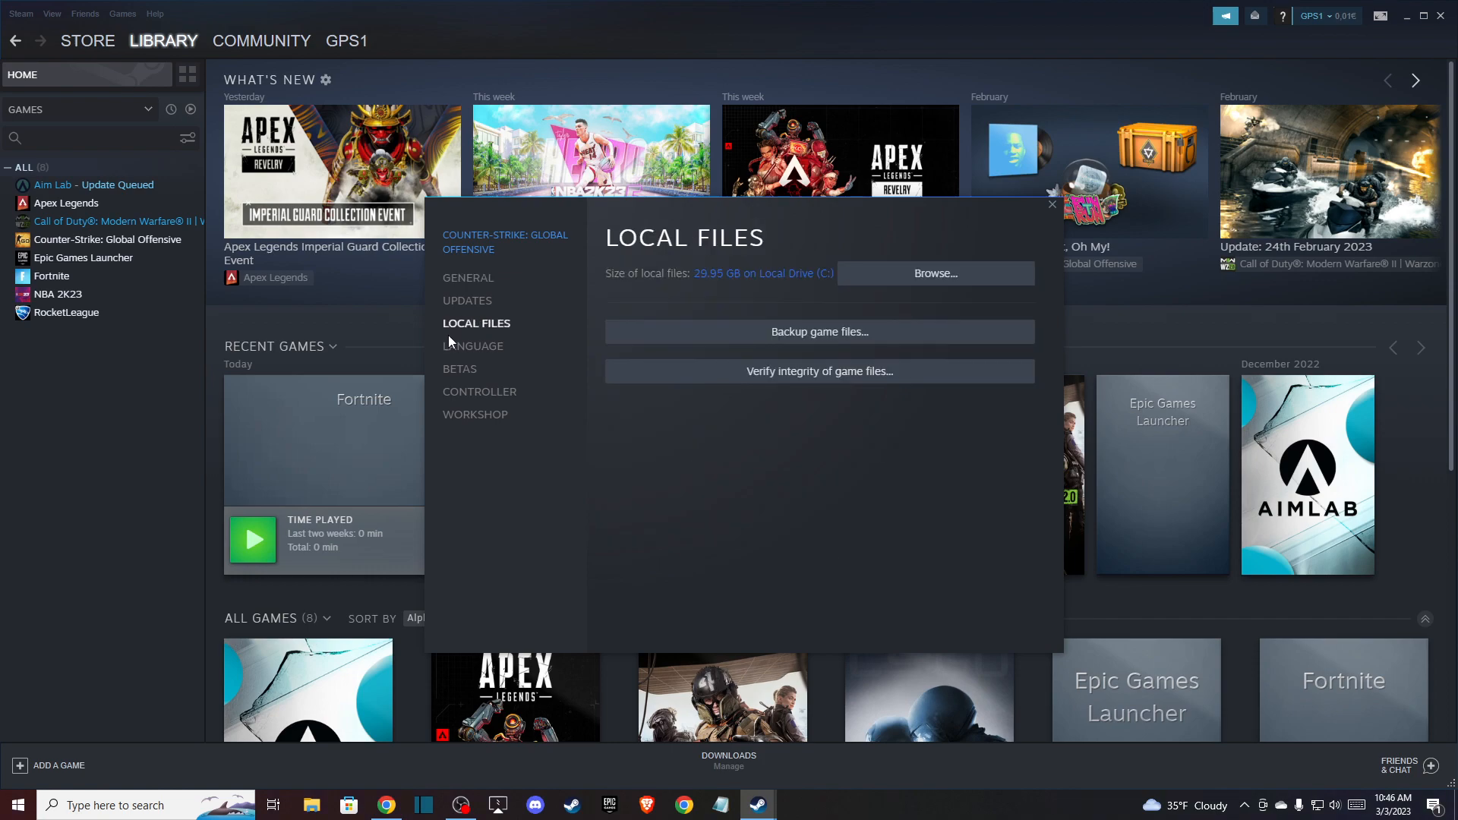
pyautogui.moveTo(726, 374)
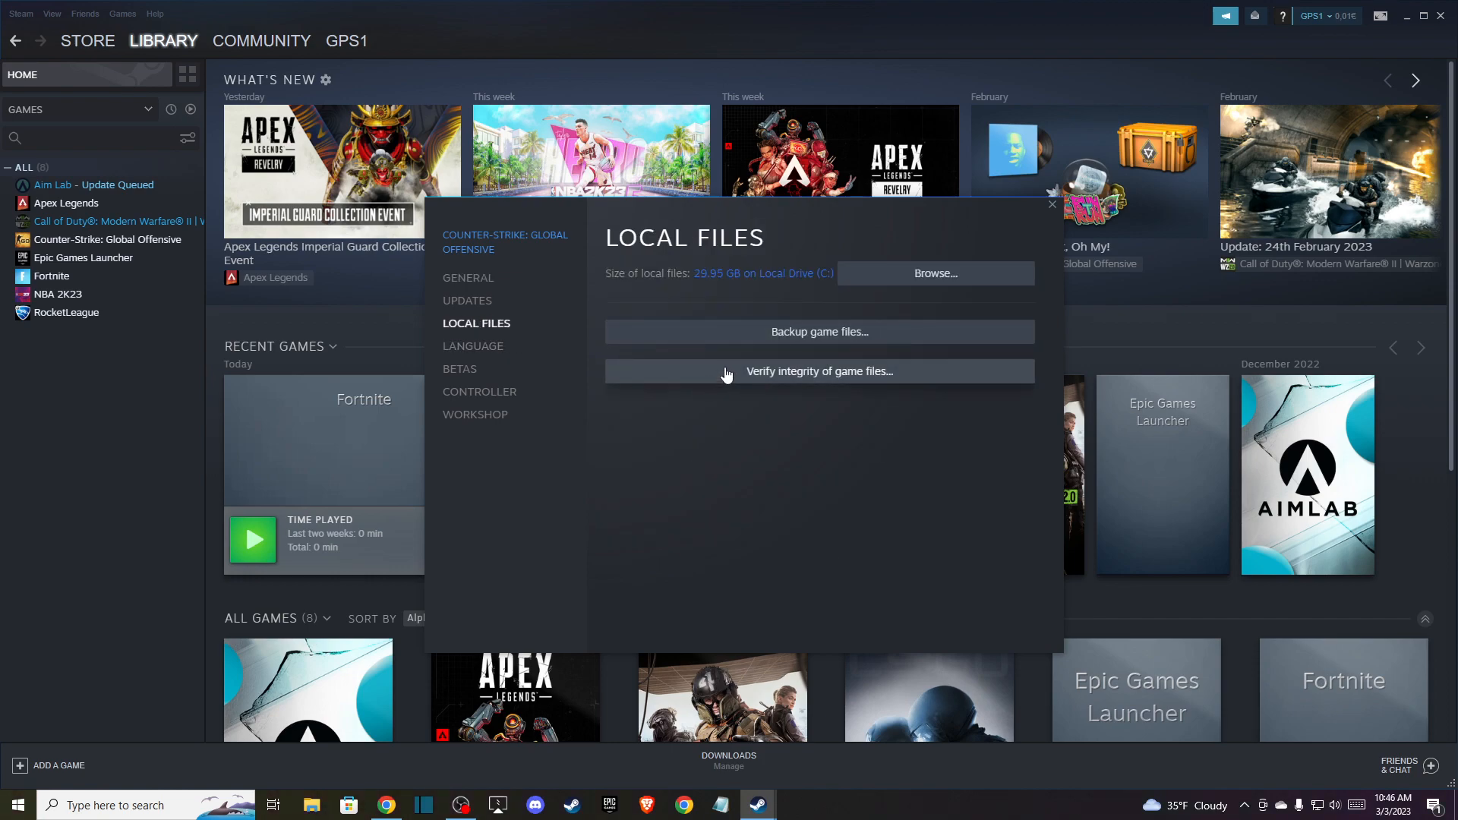
pyautogui.moveTo(749, 362)
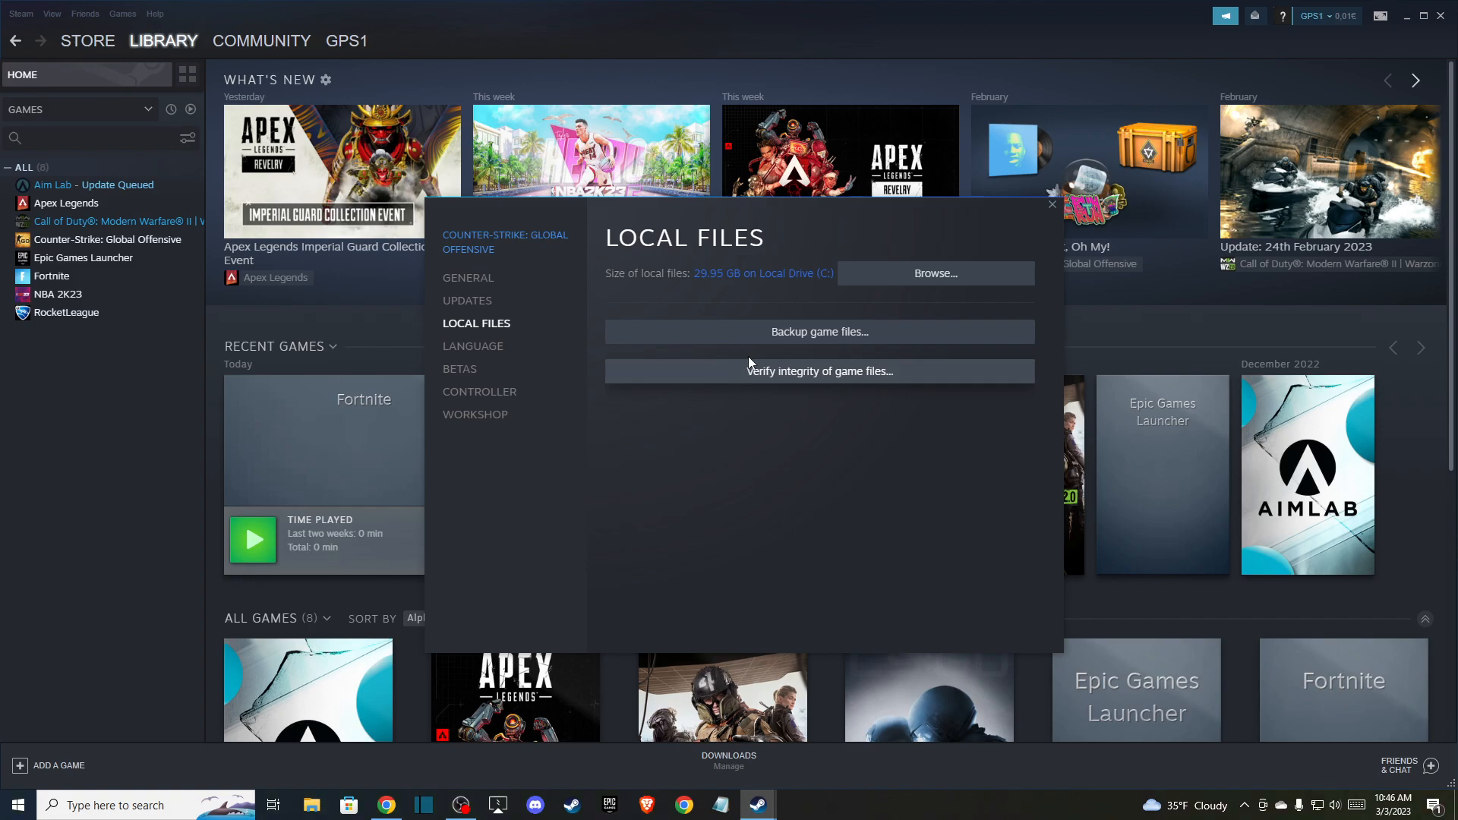
pyautogui.moveTo(1051, 205)
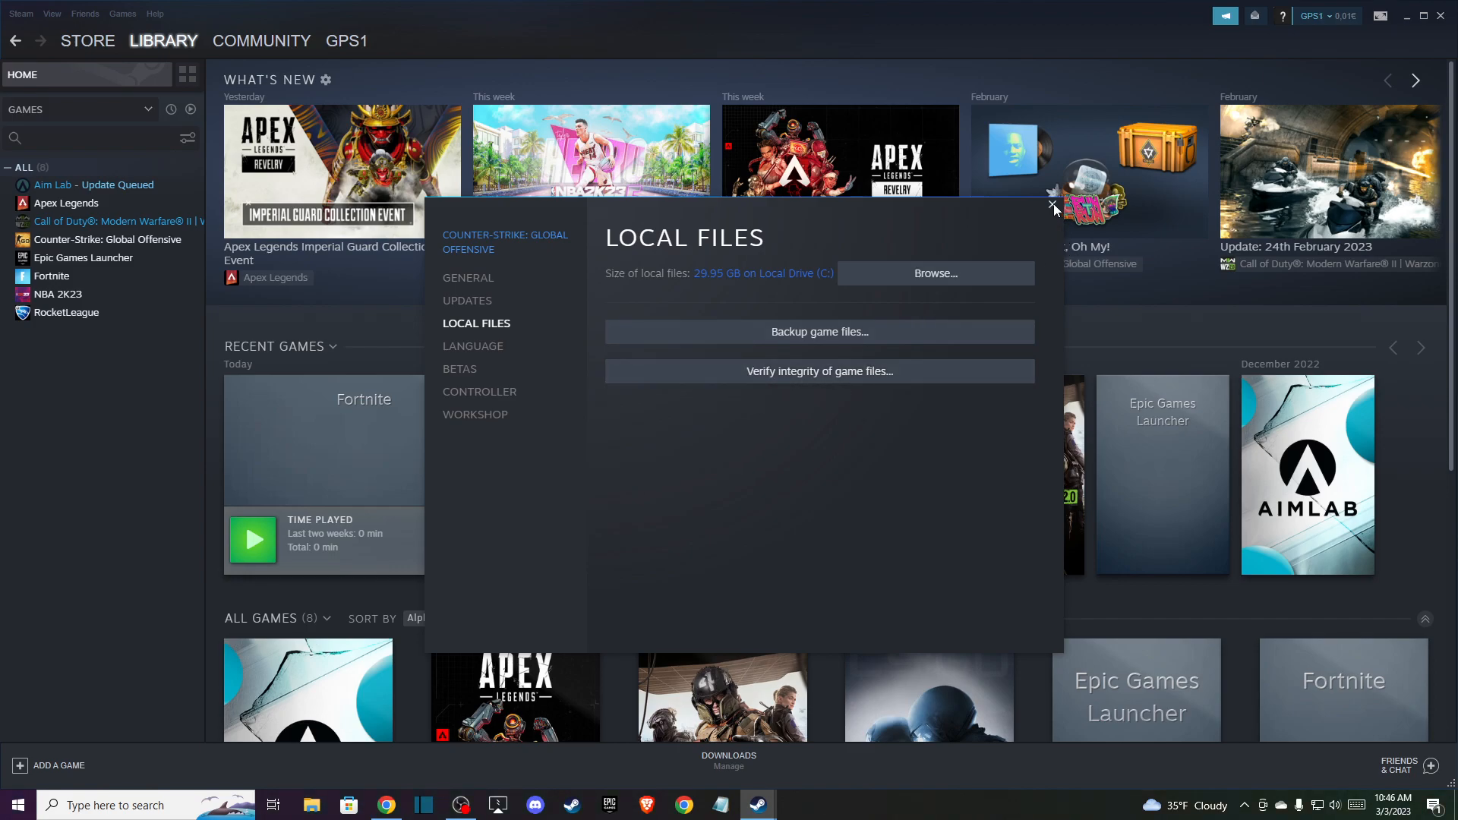
# Close the game properties and go to Steam Settings on the Downloads page
pyautogui.click(1051, 203)
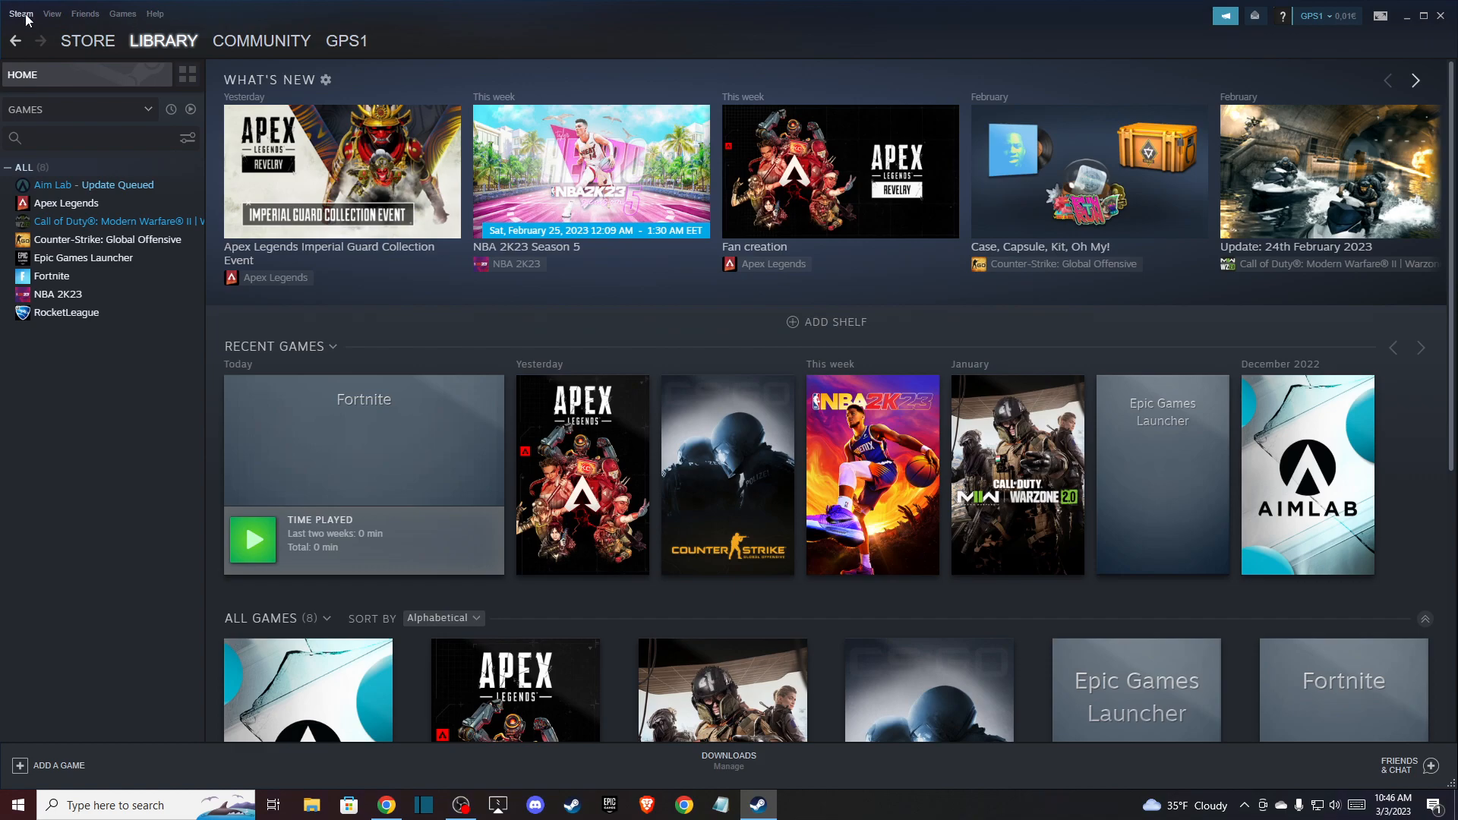
pyautogui.click(20, 13)
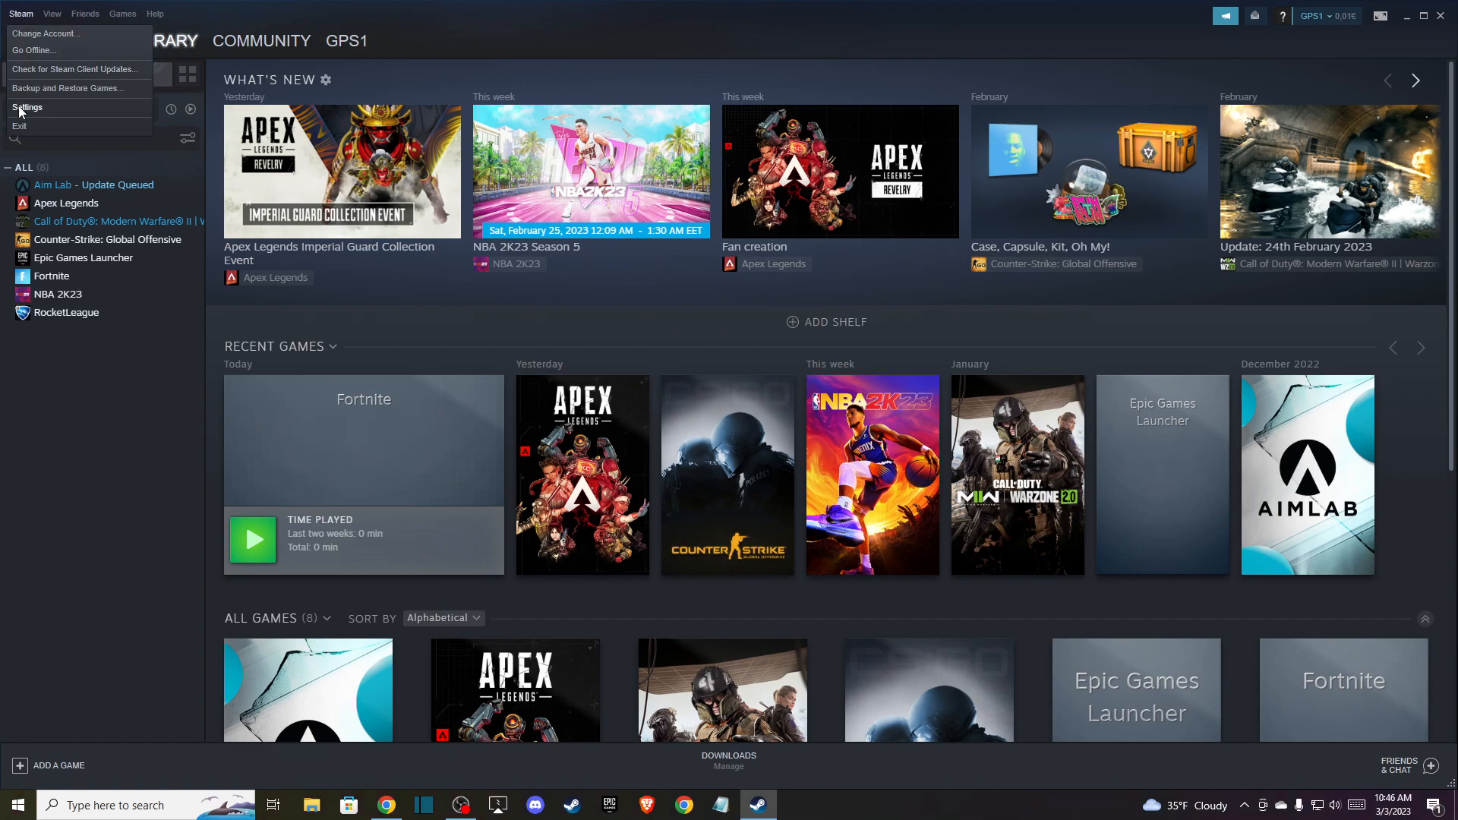
pyautogui.click(28, 107)
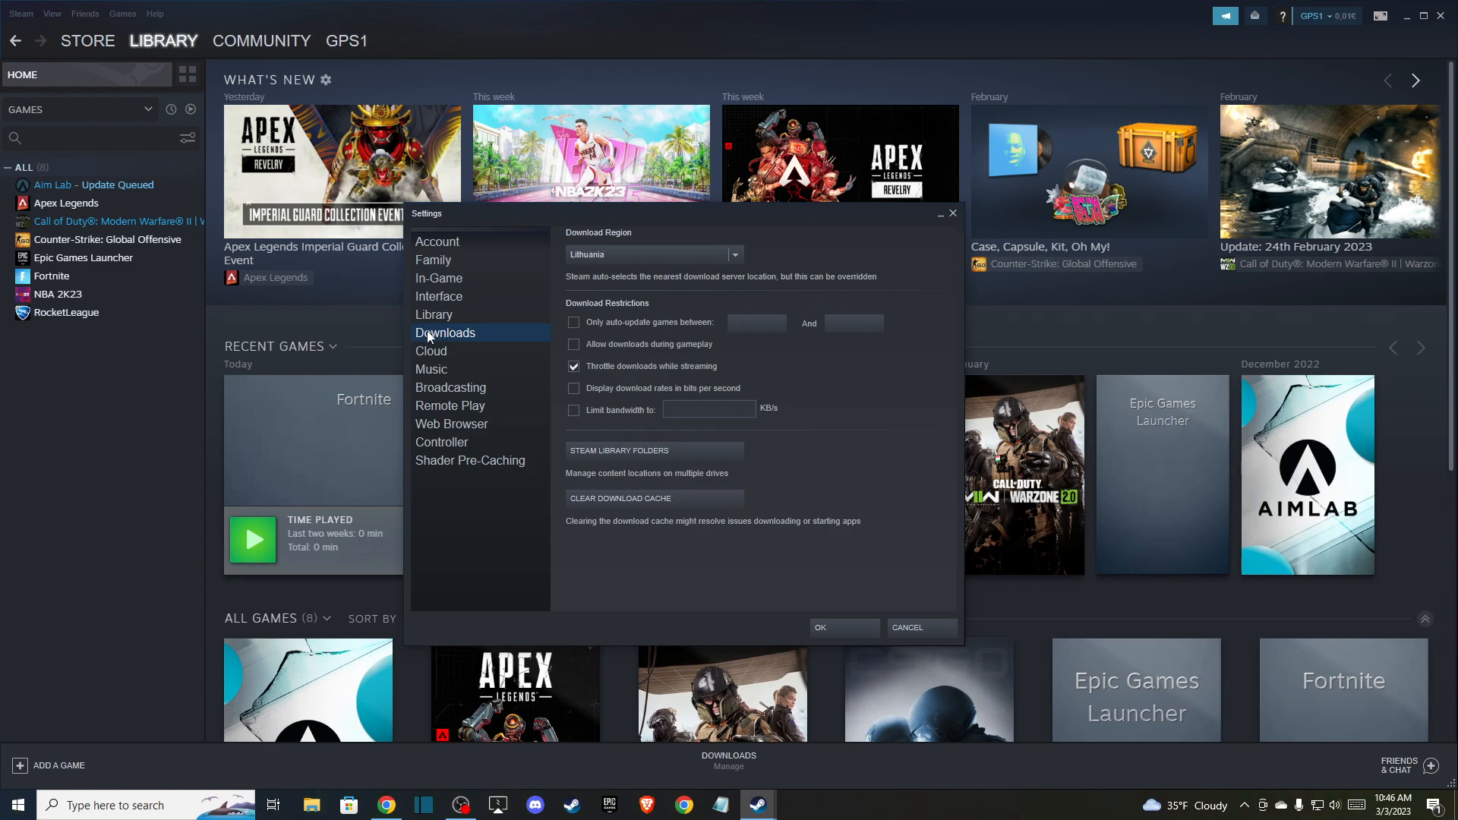
pyautogui.moveTo(623, 502)
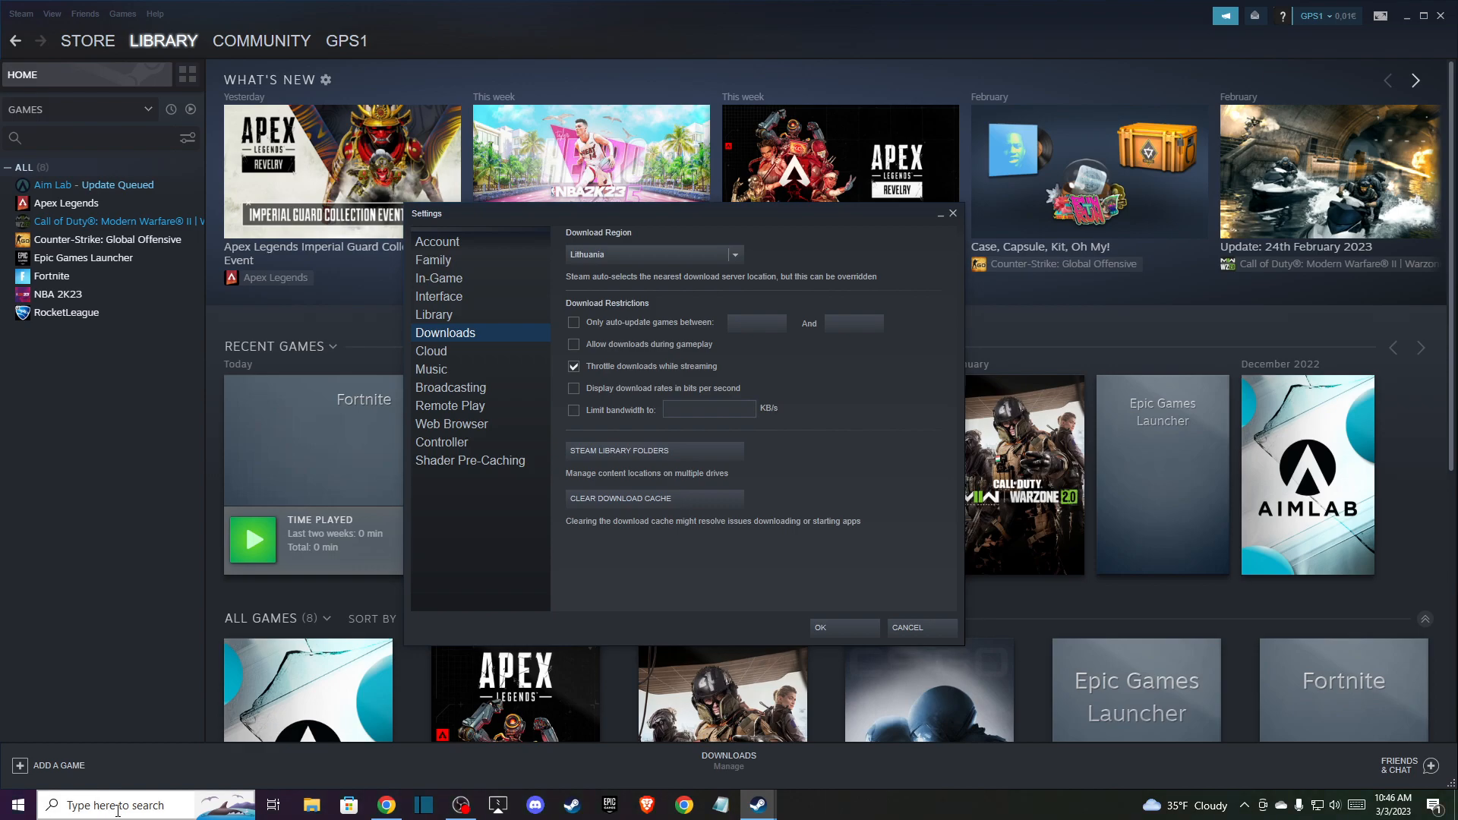
# Reach the C: drive Temporary files page via Windows storage settings and review removable categories
pyautogui.click(117, 805)
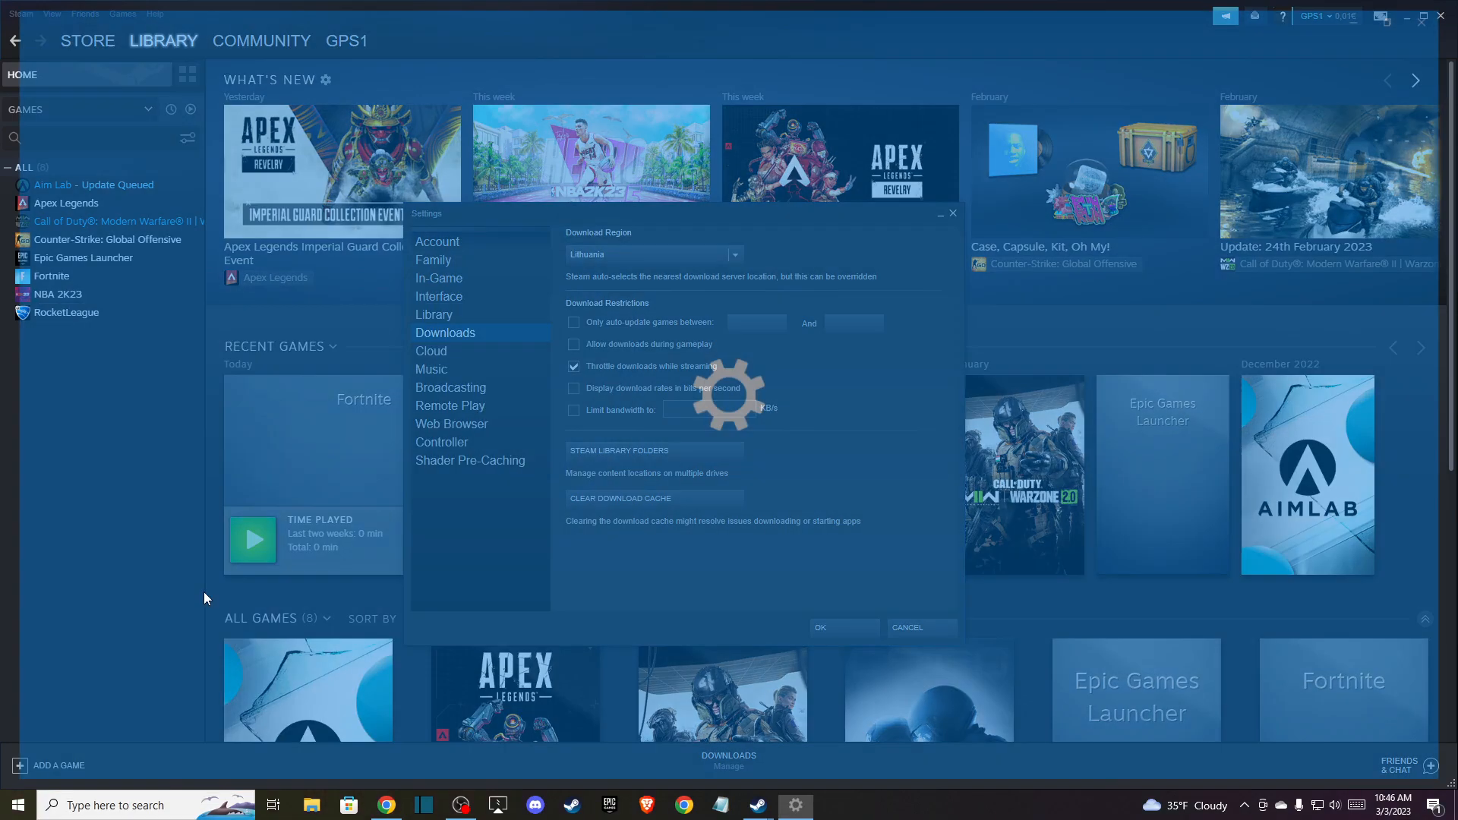
pyautogui.click(795, 805)
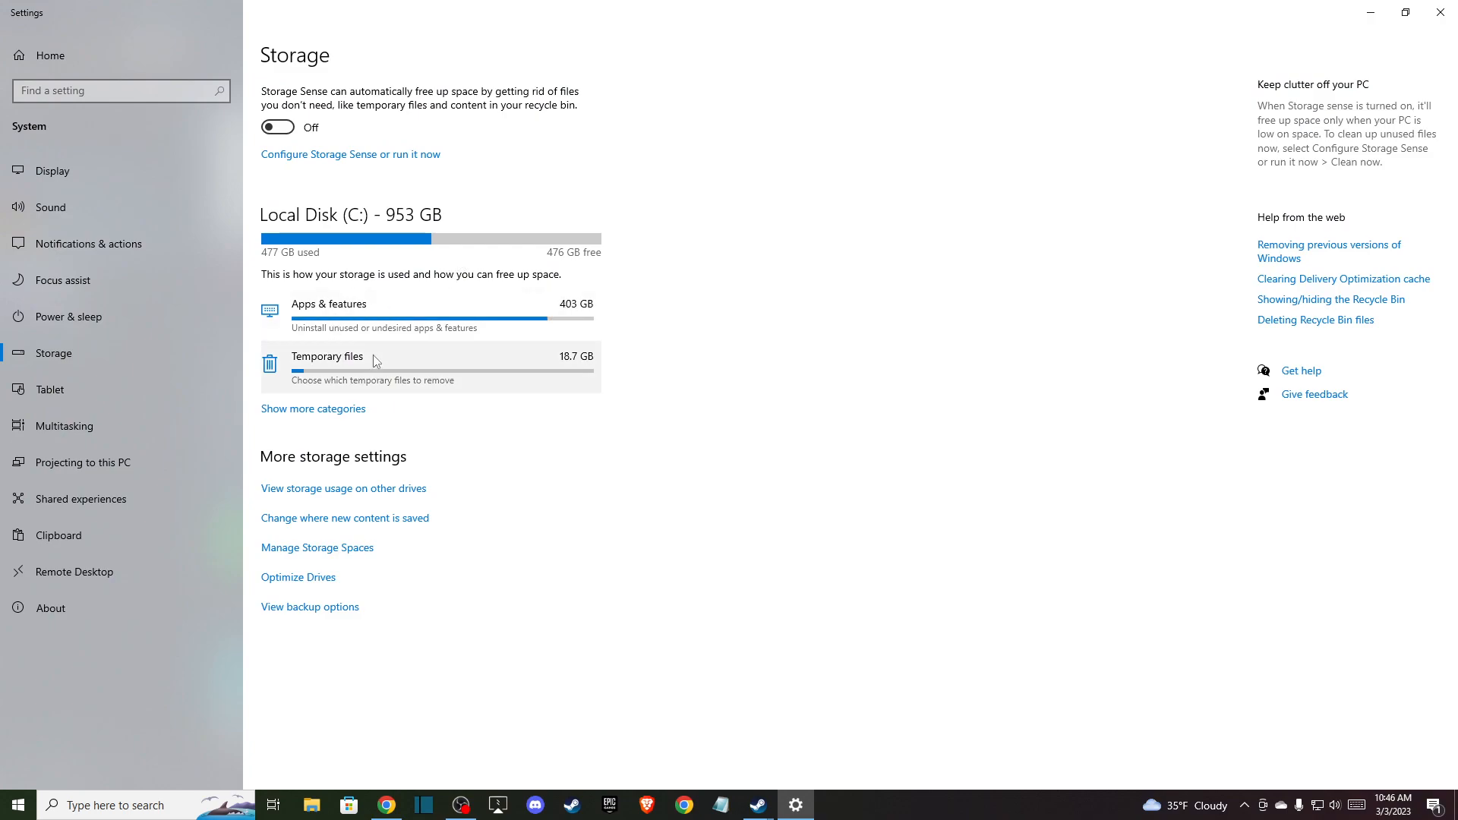
pyautogui.moveTo(301, 374)
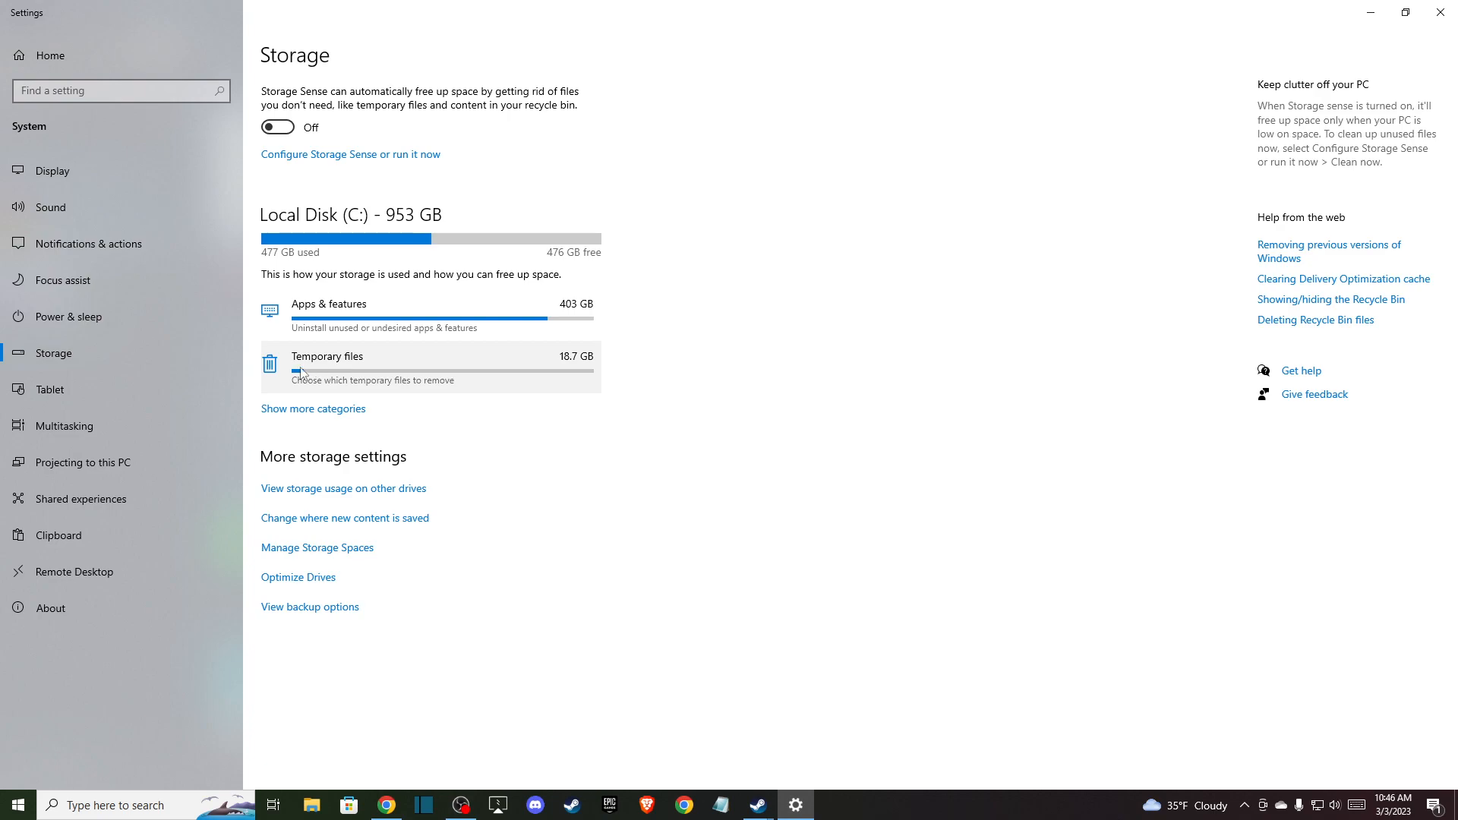
pyautogui.click(326, 356)
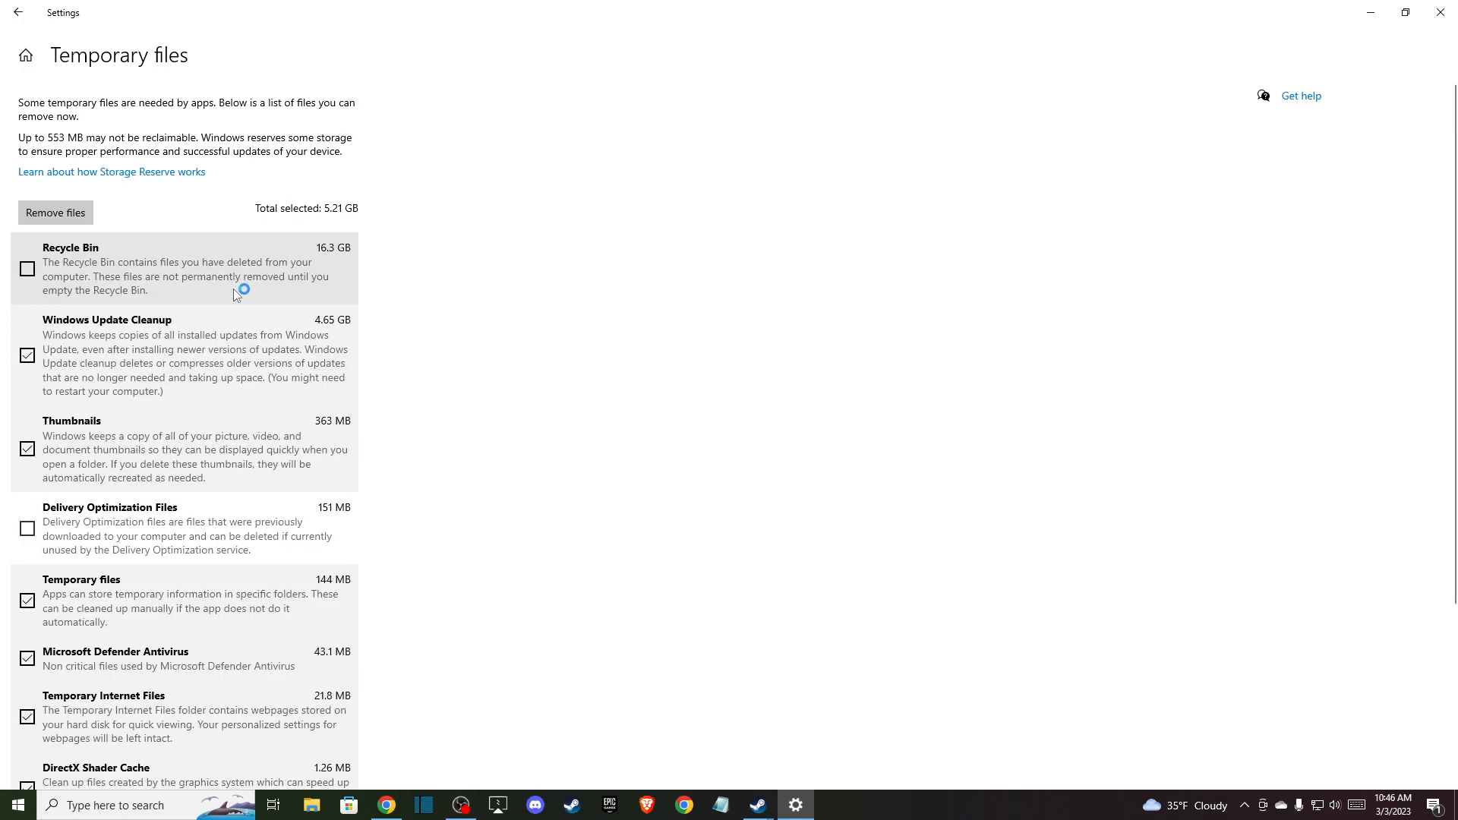
pyautogui.scroll(-3)
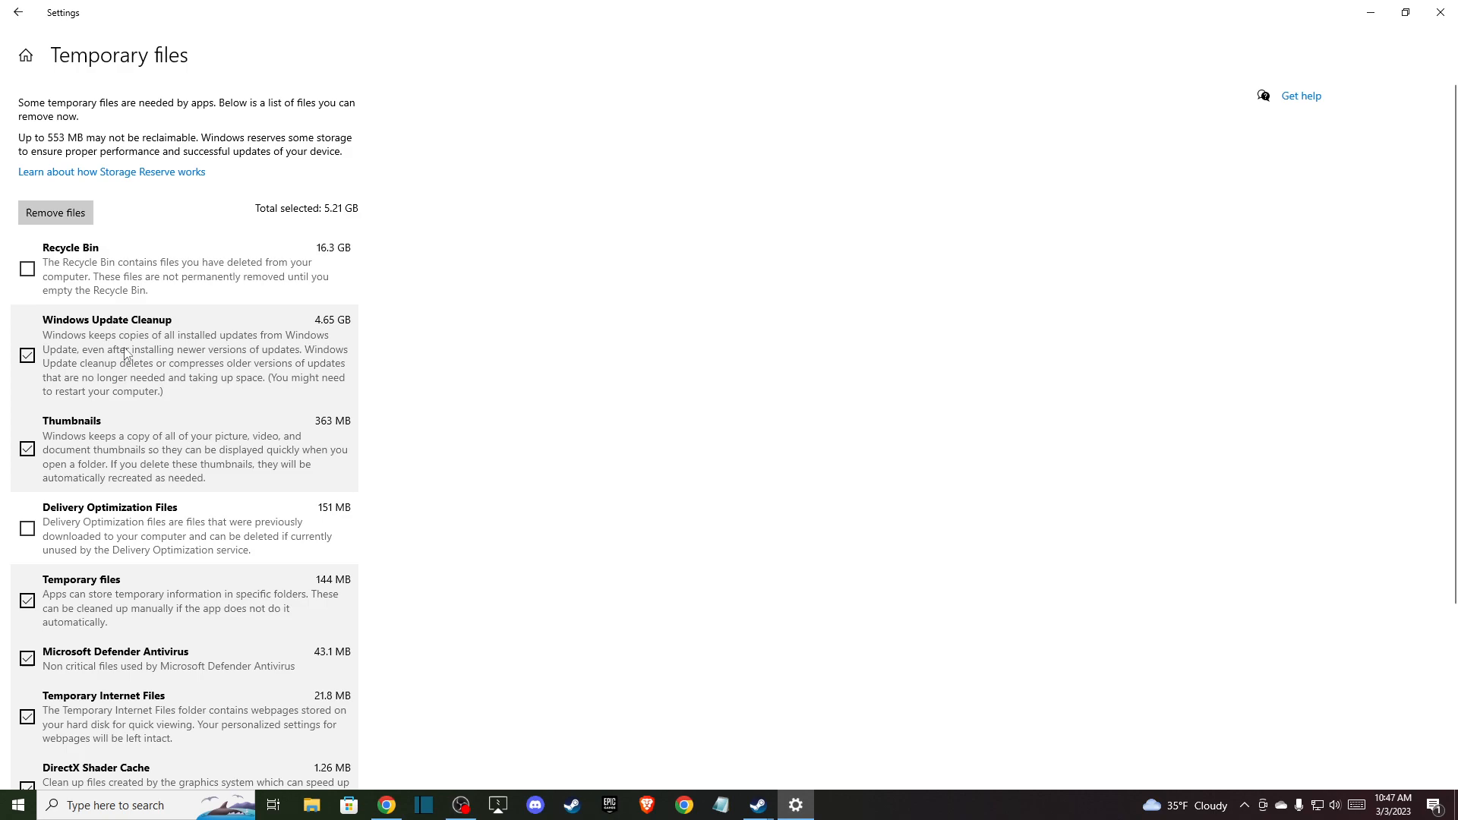
pyautogui.moveTo(55, 213)
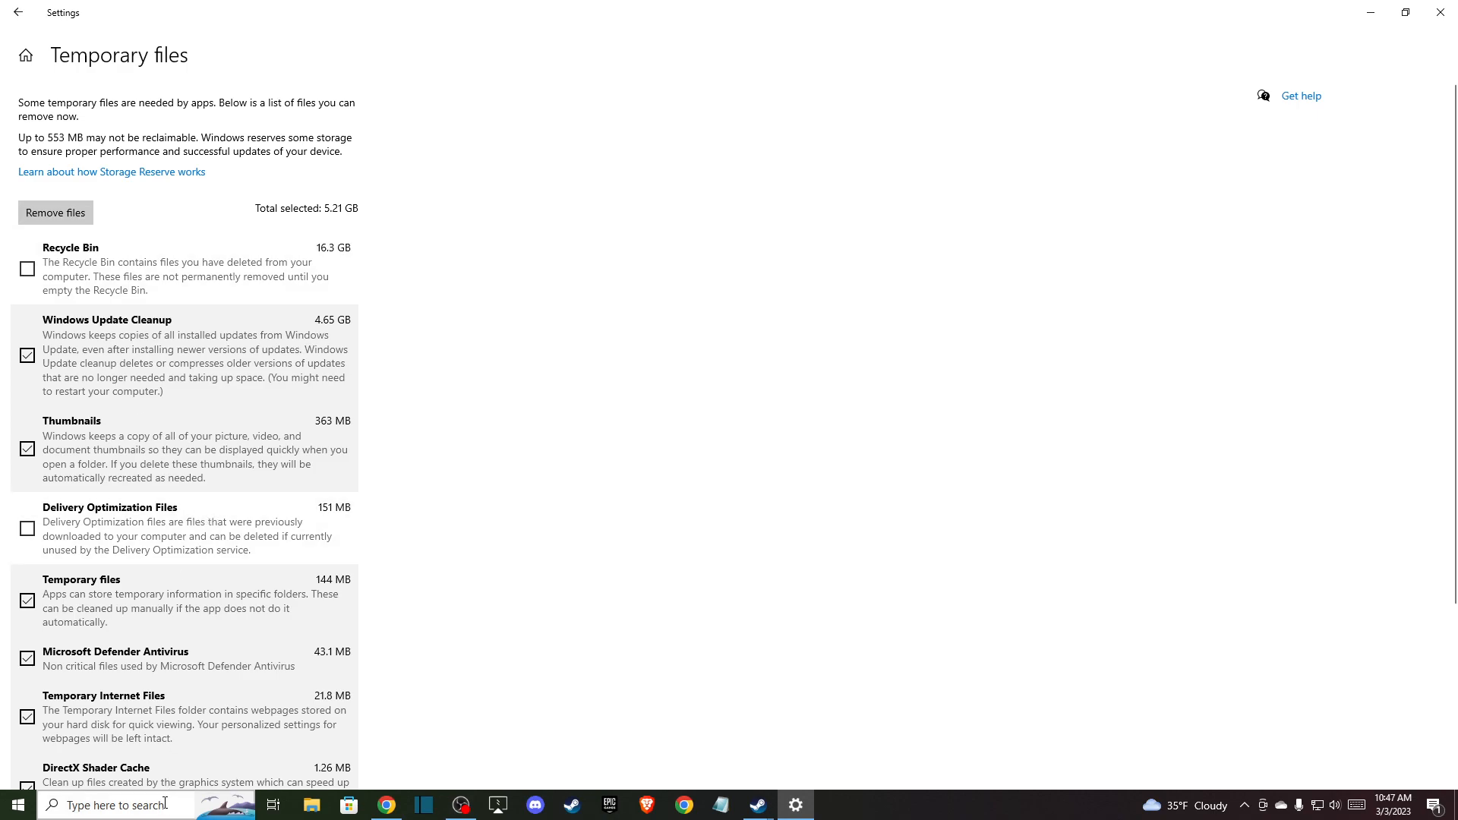
# Launch Task Manager from a taskbar search for 'Task Manager'
pyautogui.write('TASKJ')
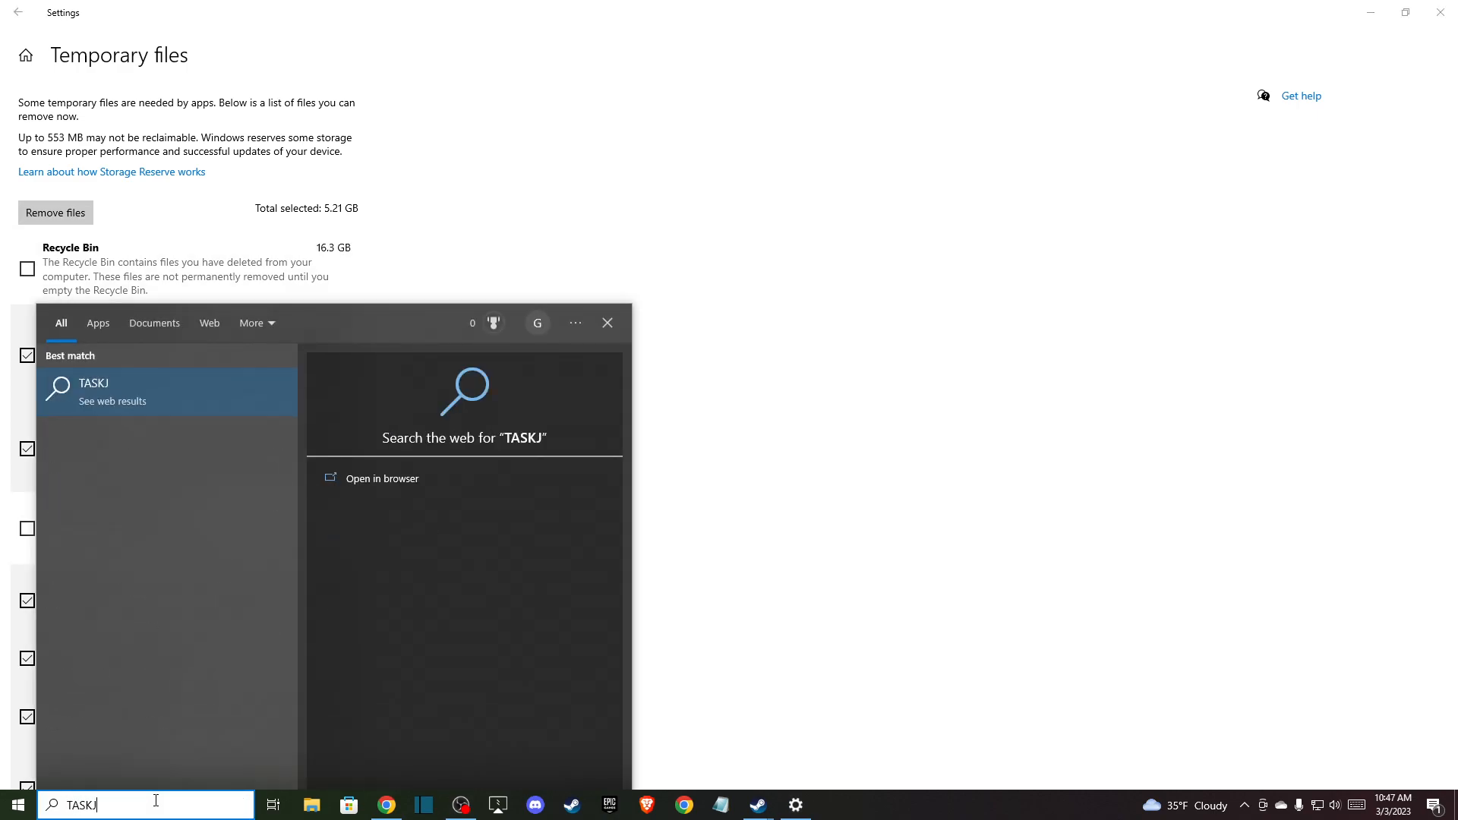
pyautogui.write('Manager')
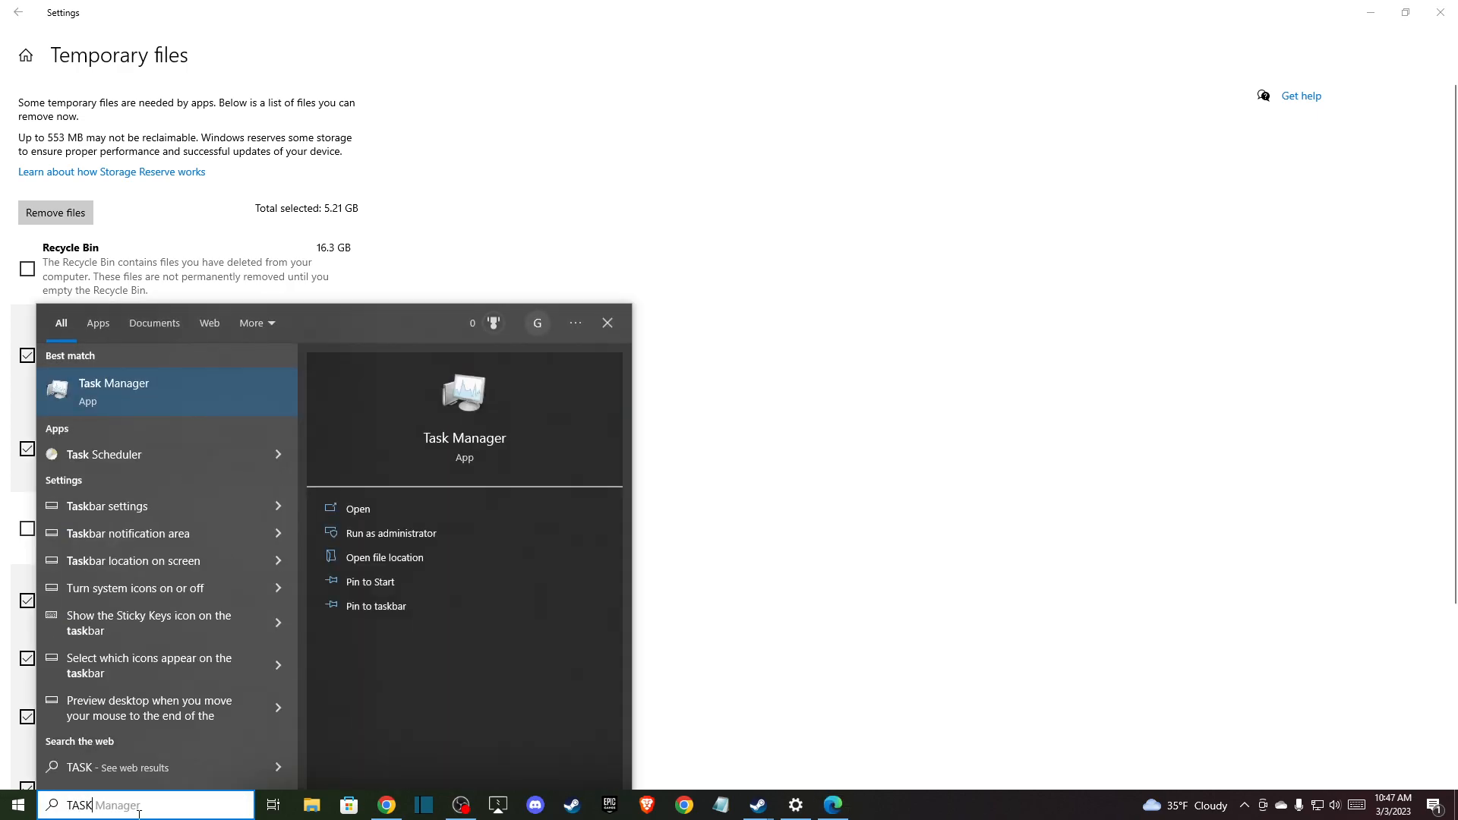
pyautogui.click(355, 509)
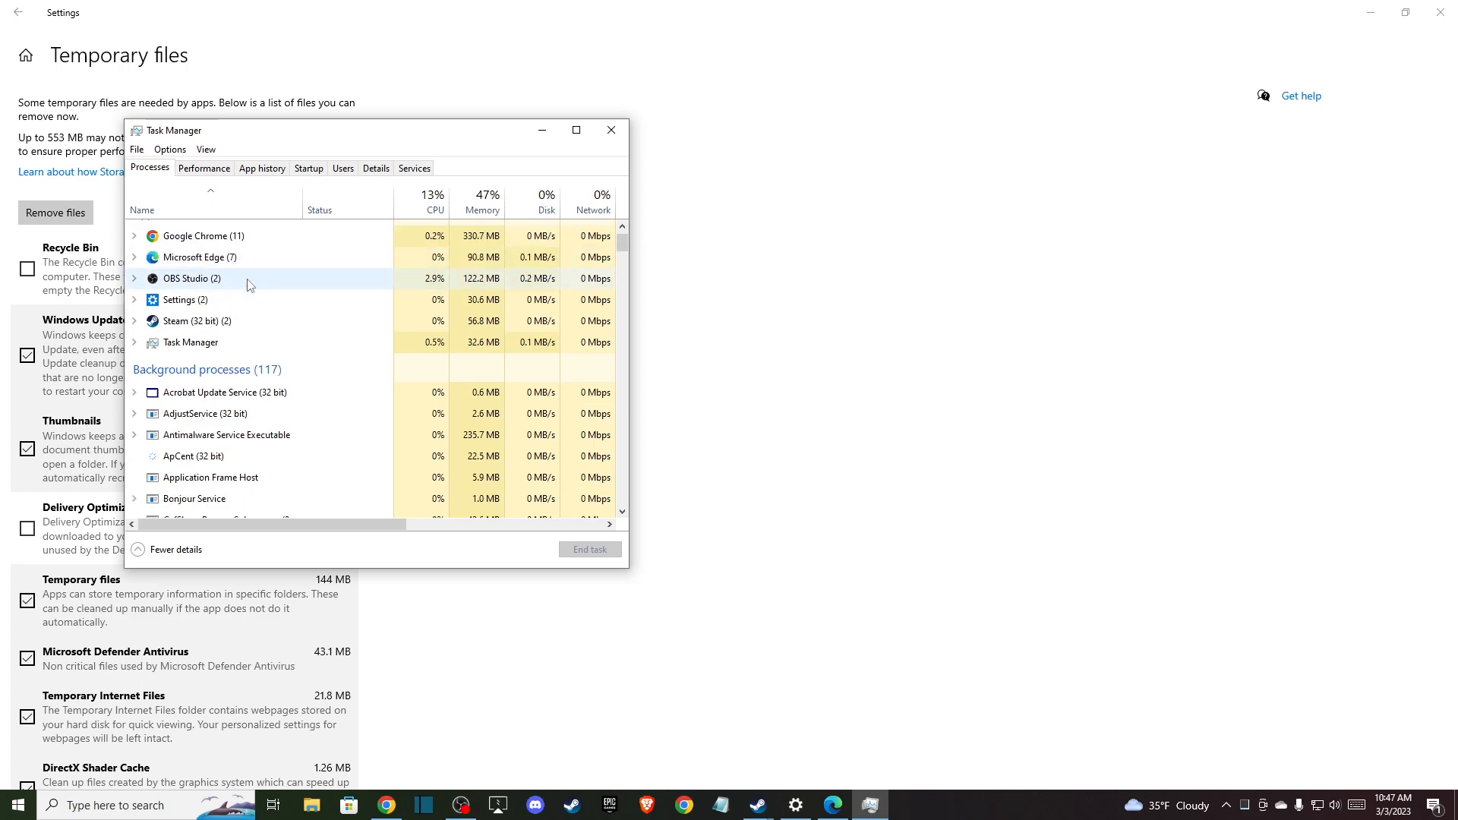
# Locate a running app in the Apps list and bring up its End task menu
pyautogui.scroll(-3)
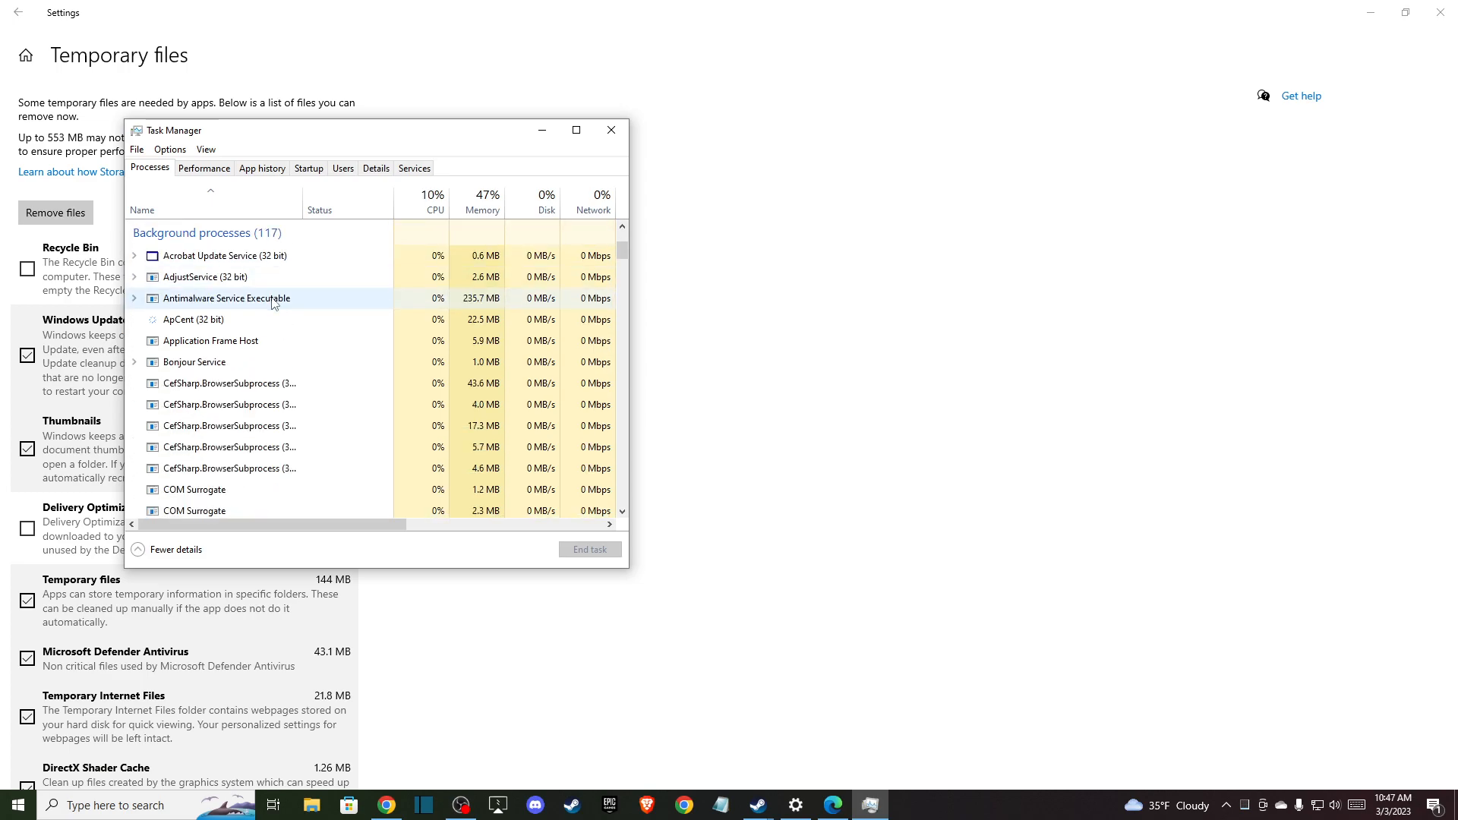
pyautogui.scroll(-3)
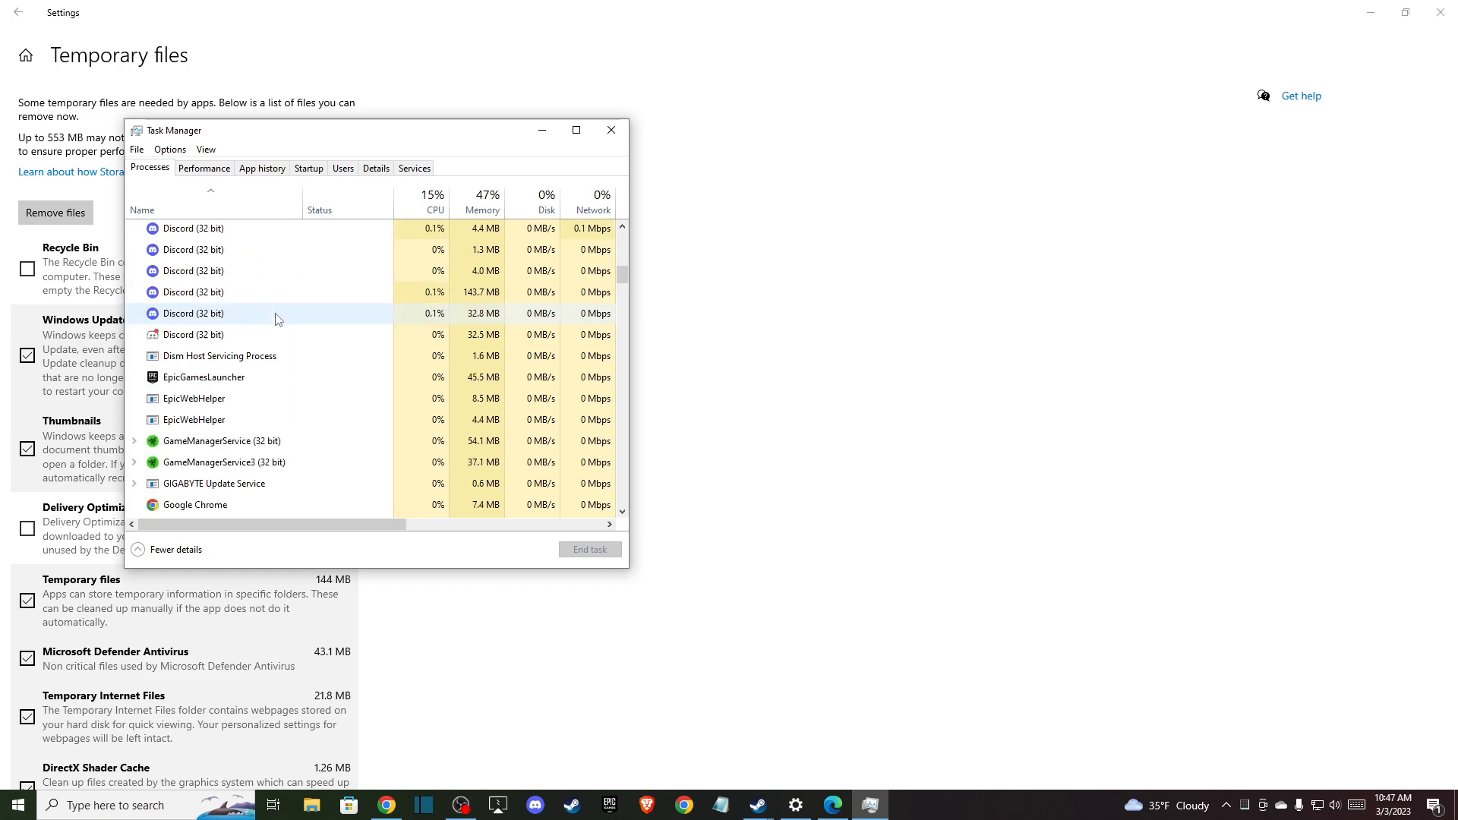
pyautogui.scroll(3)
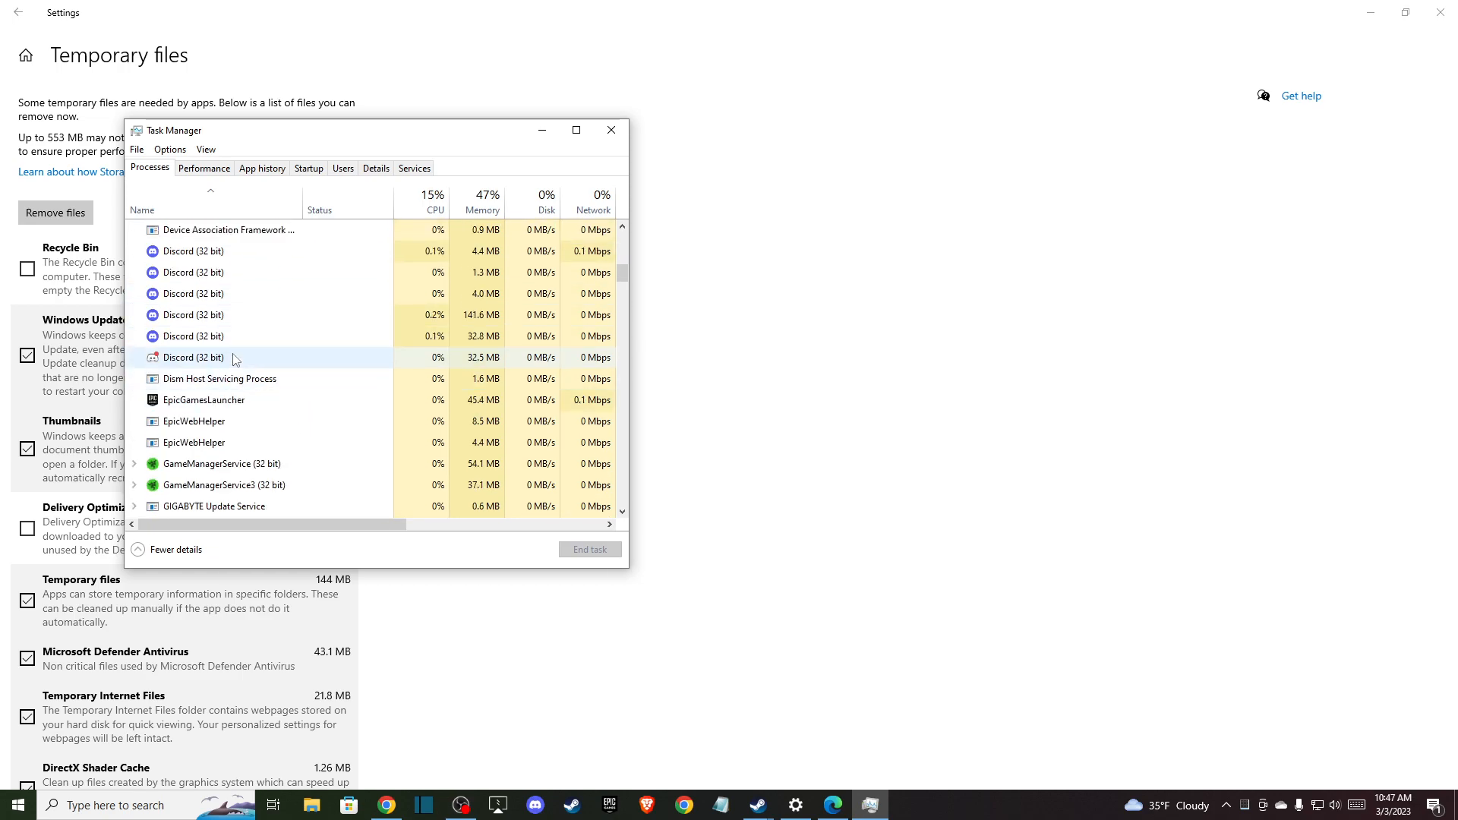
pyautogui.scroll(3)
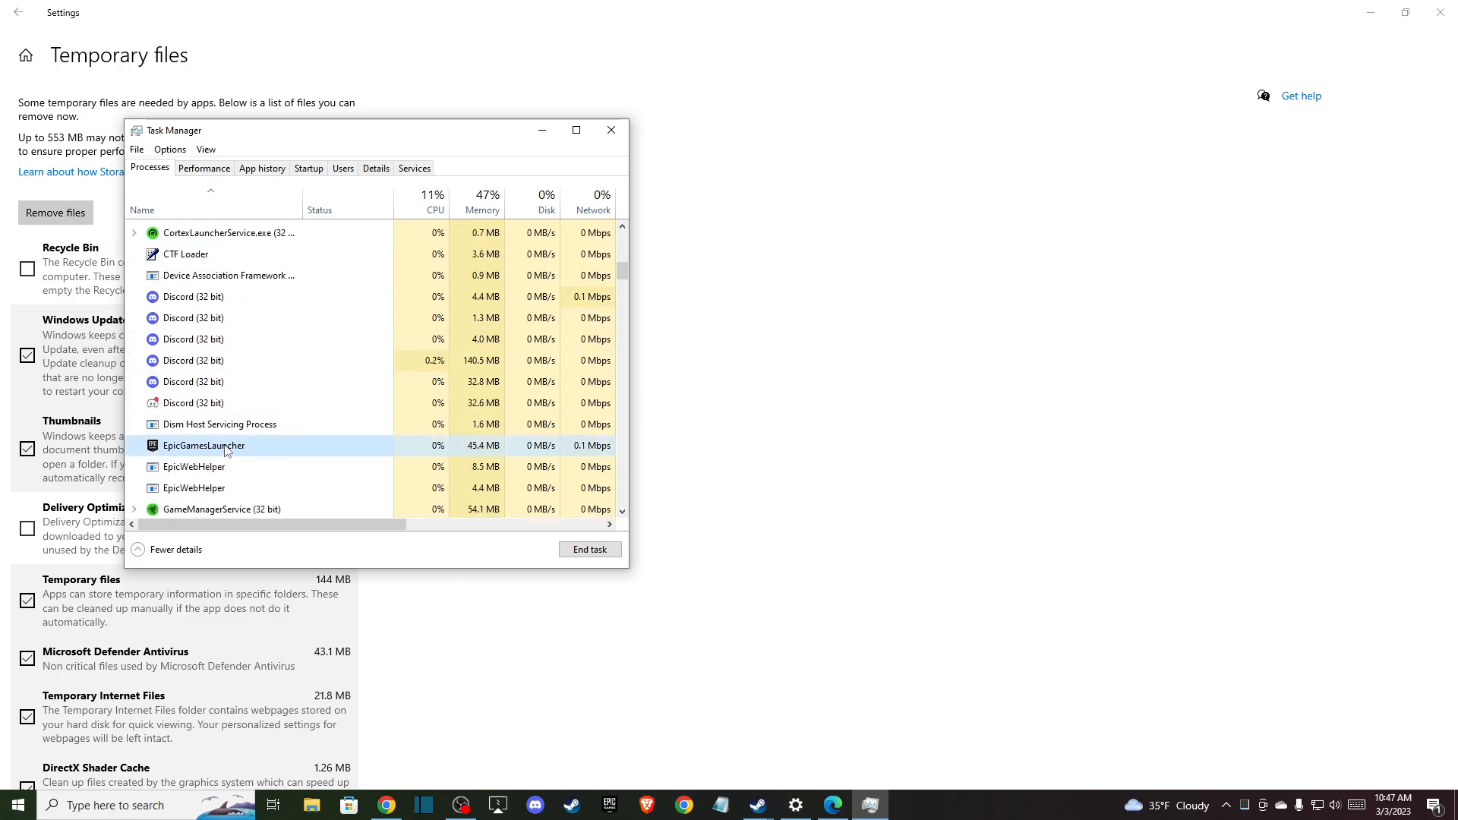
pyautogui.scroll(3)
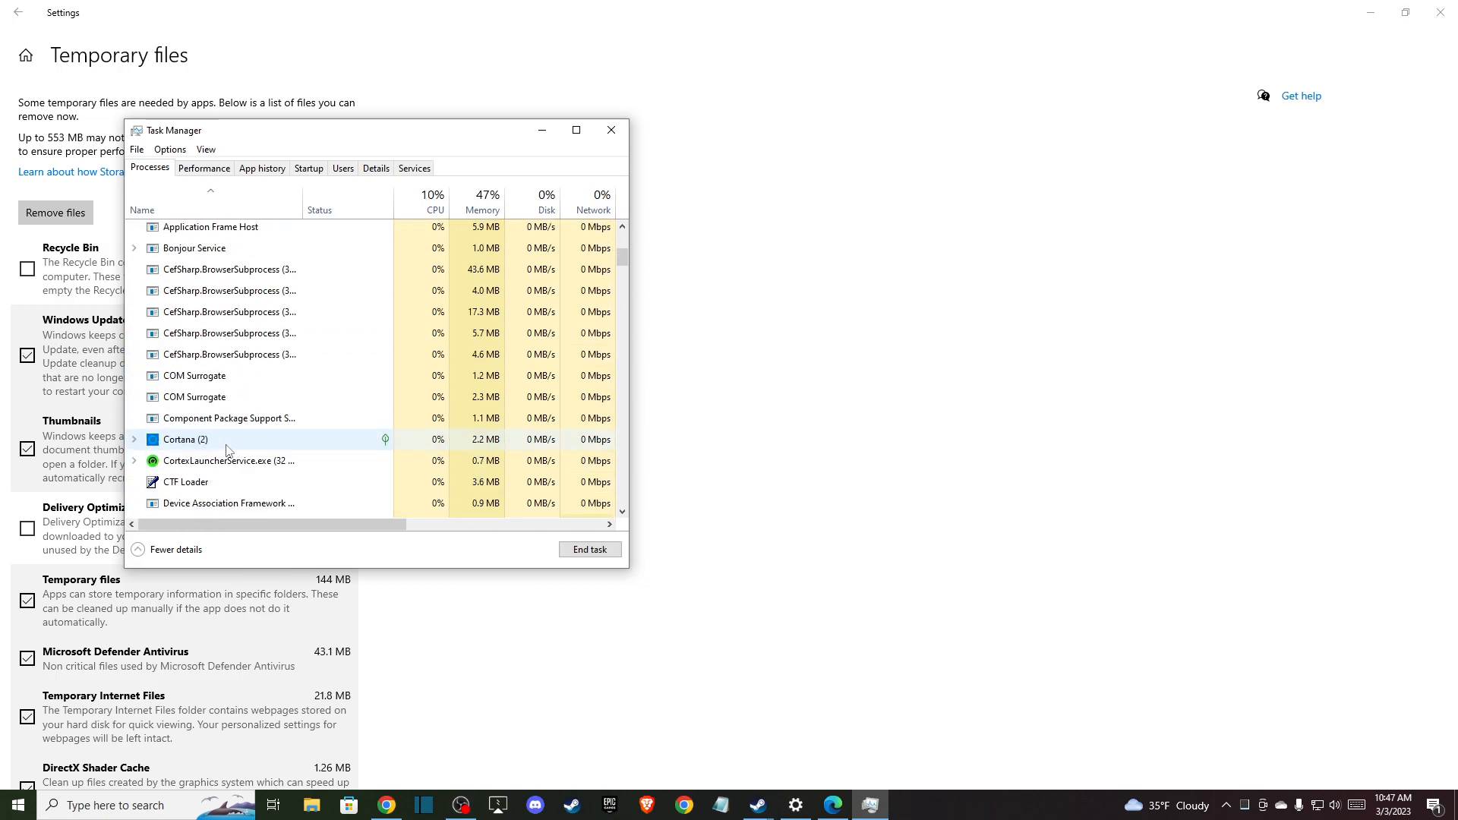
pyautogui.scroll(3)
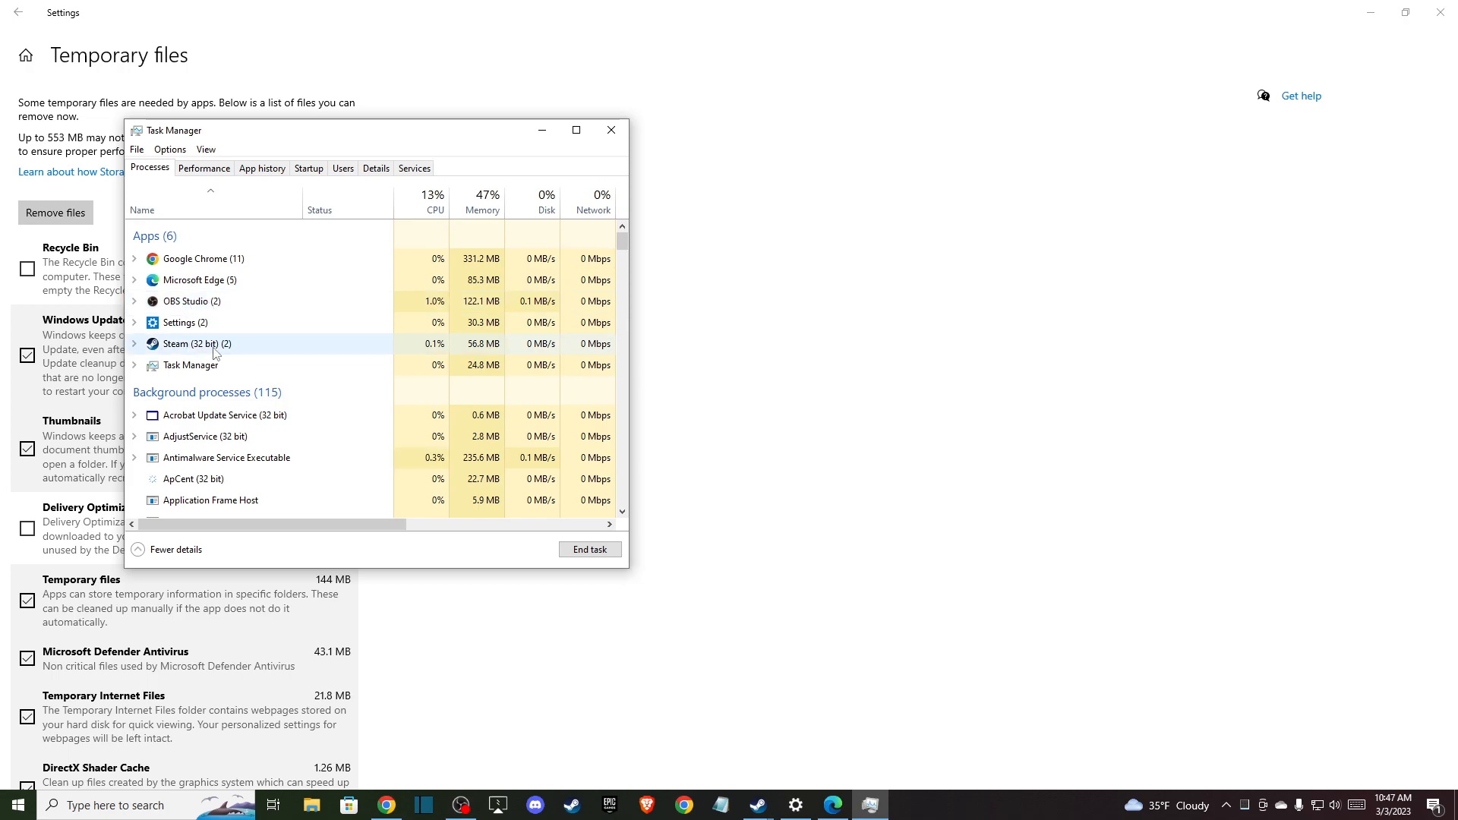
pyautogui.rightClick(184, 301)
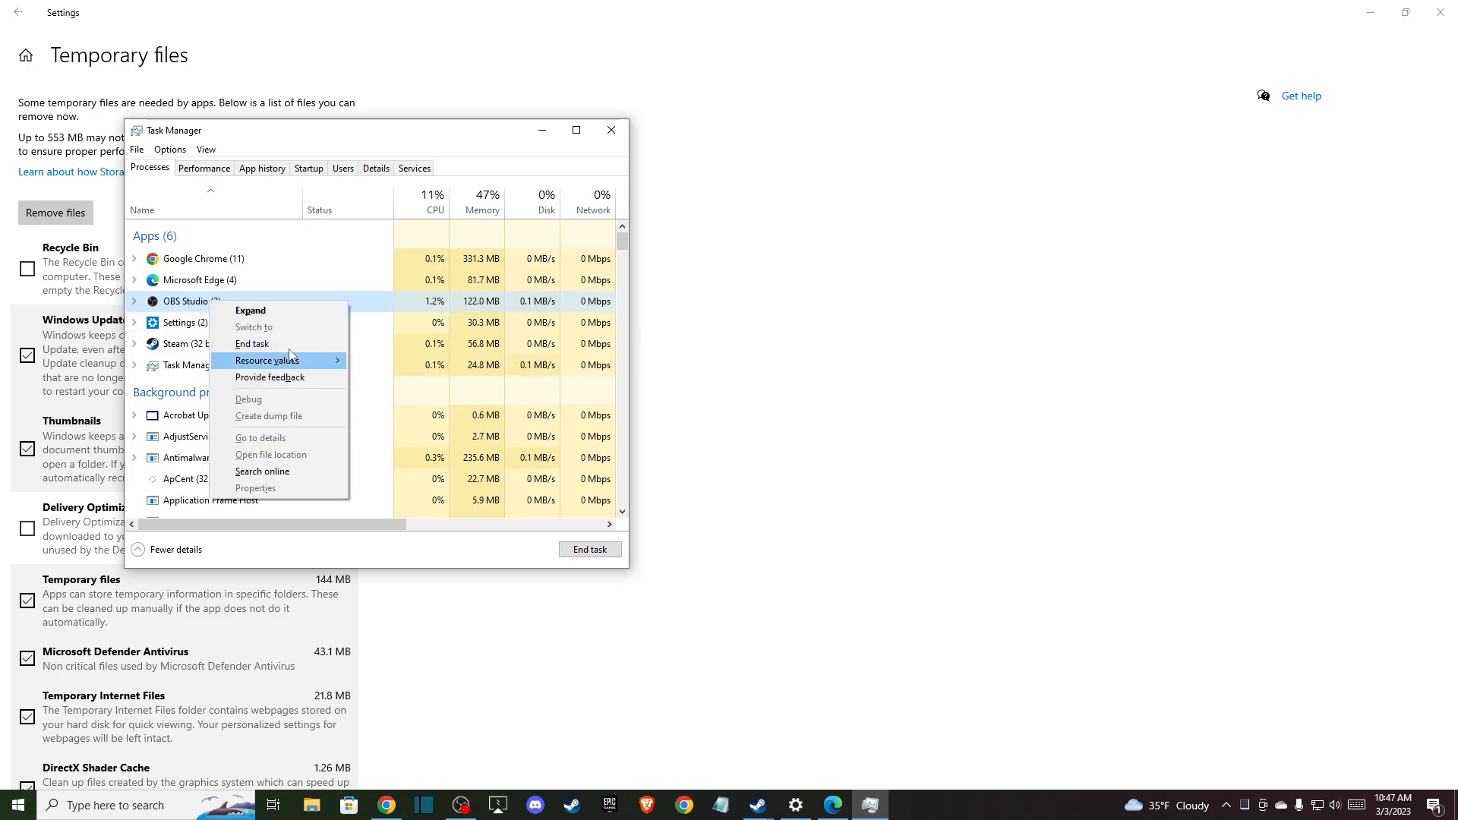
pyautogui.moveTo(270, 347)
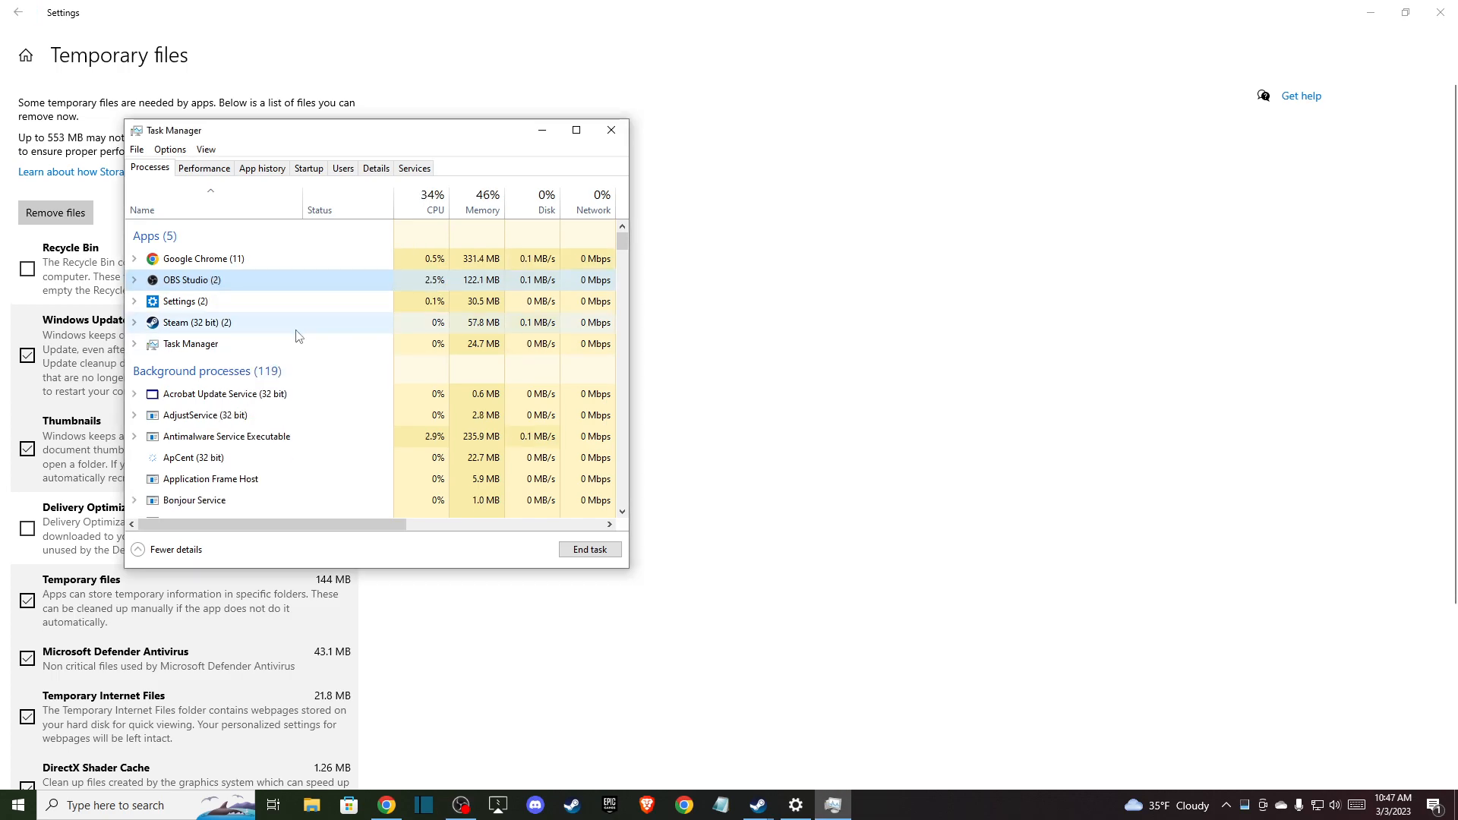
pyautogui.moveTo(610, 129)
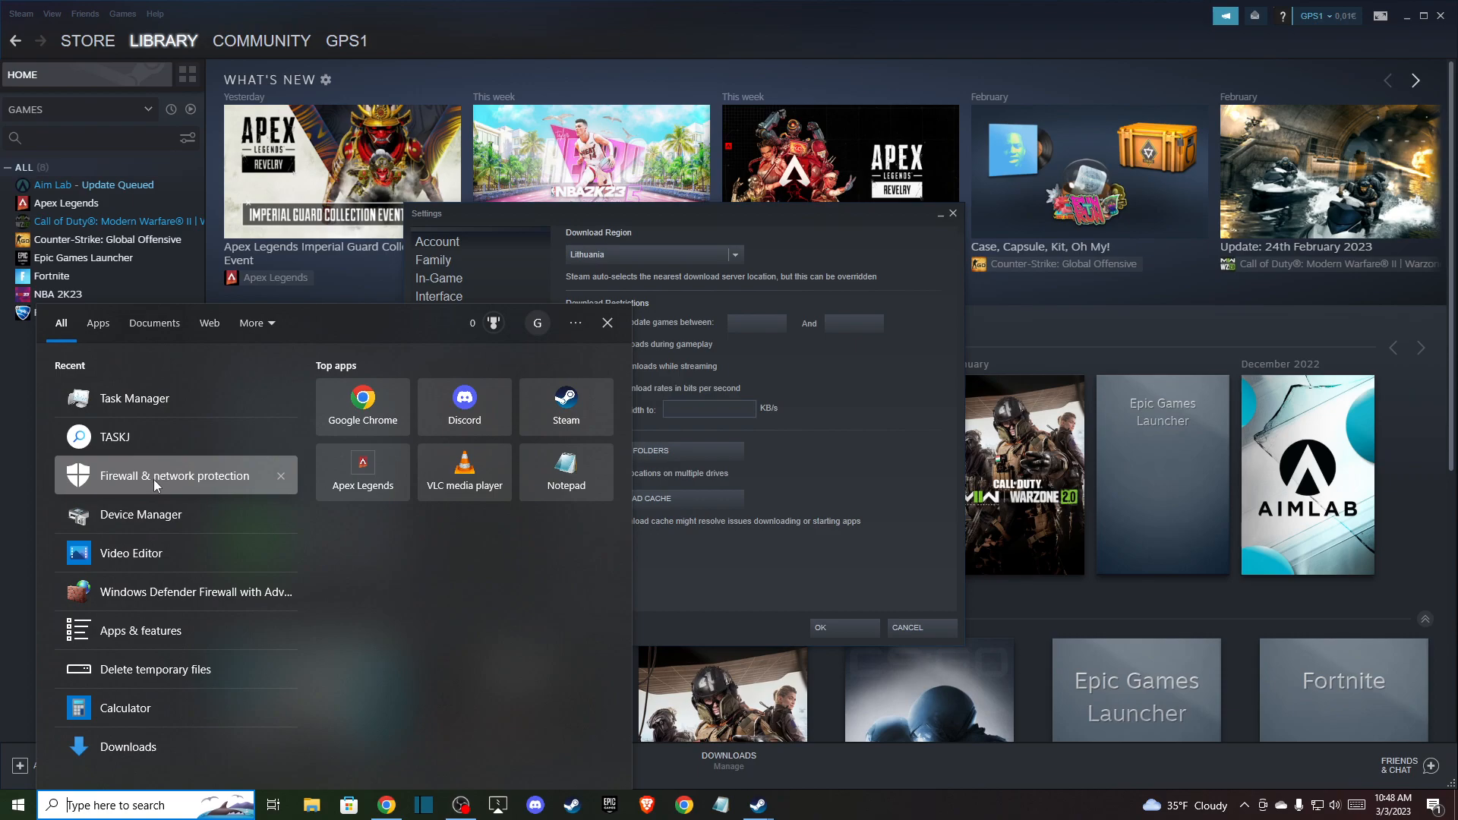
pyautogui.moveTo(144, 486)
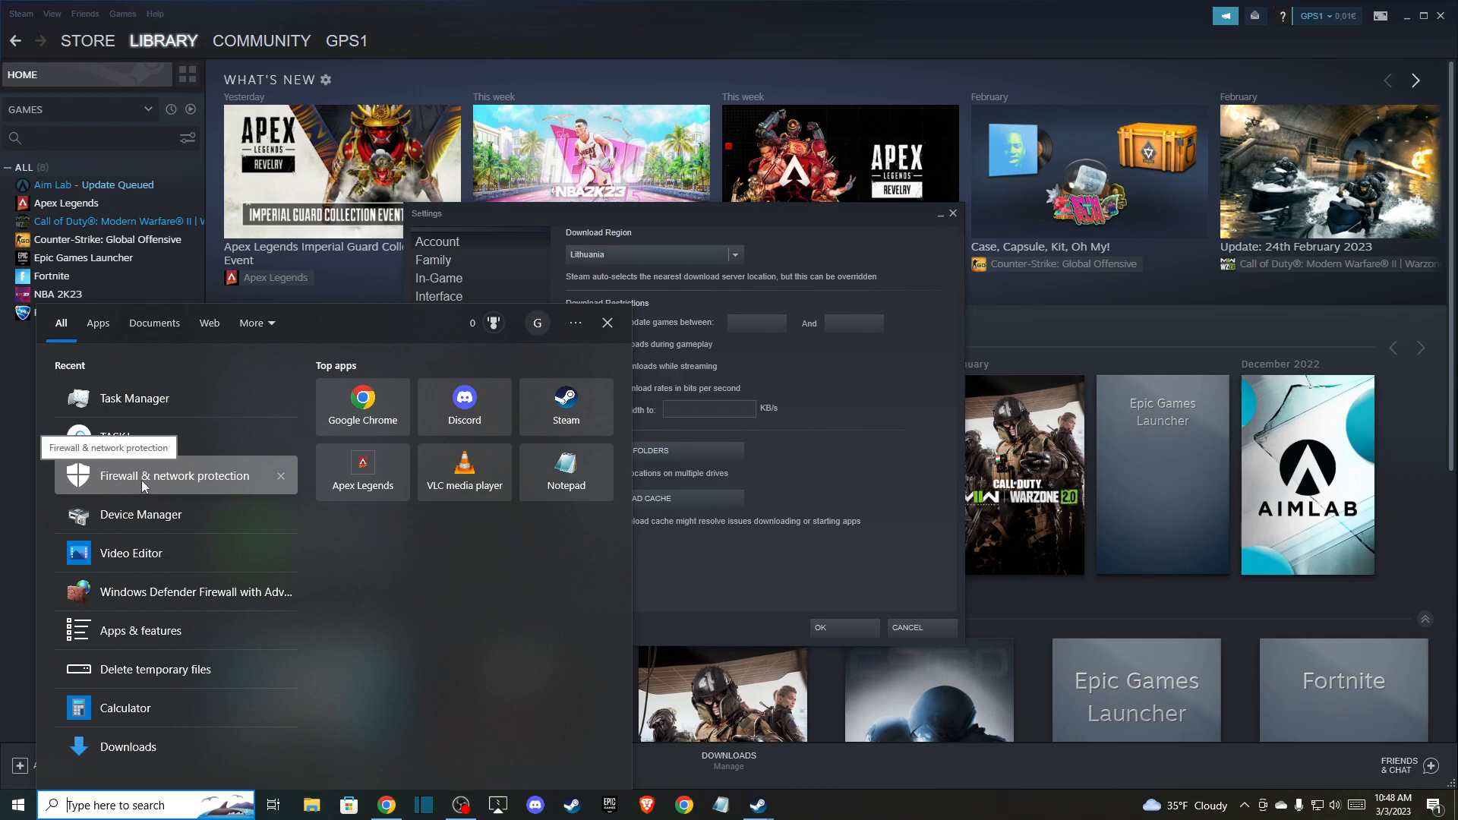
# Check the firewall's Allowed apps list for Steam and Steam Web Helper on private and public networks
pyautogui.click(173, 476)
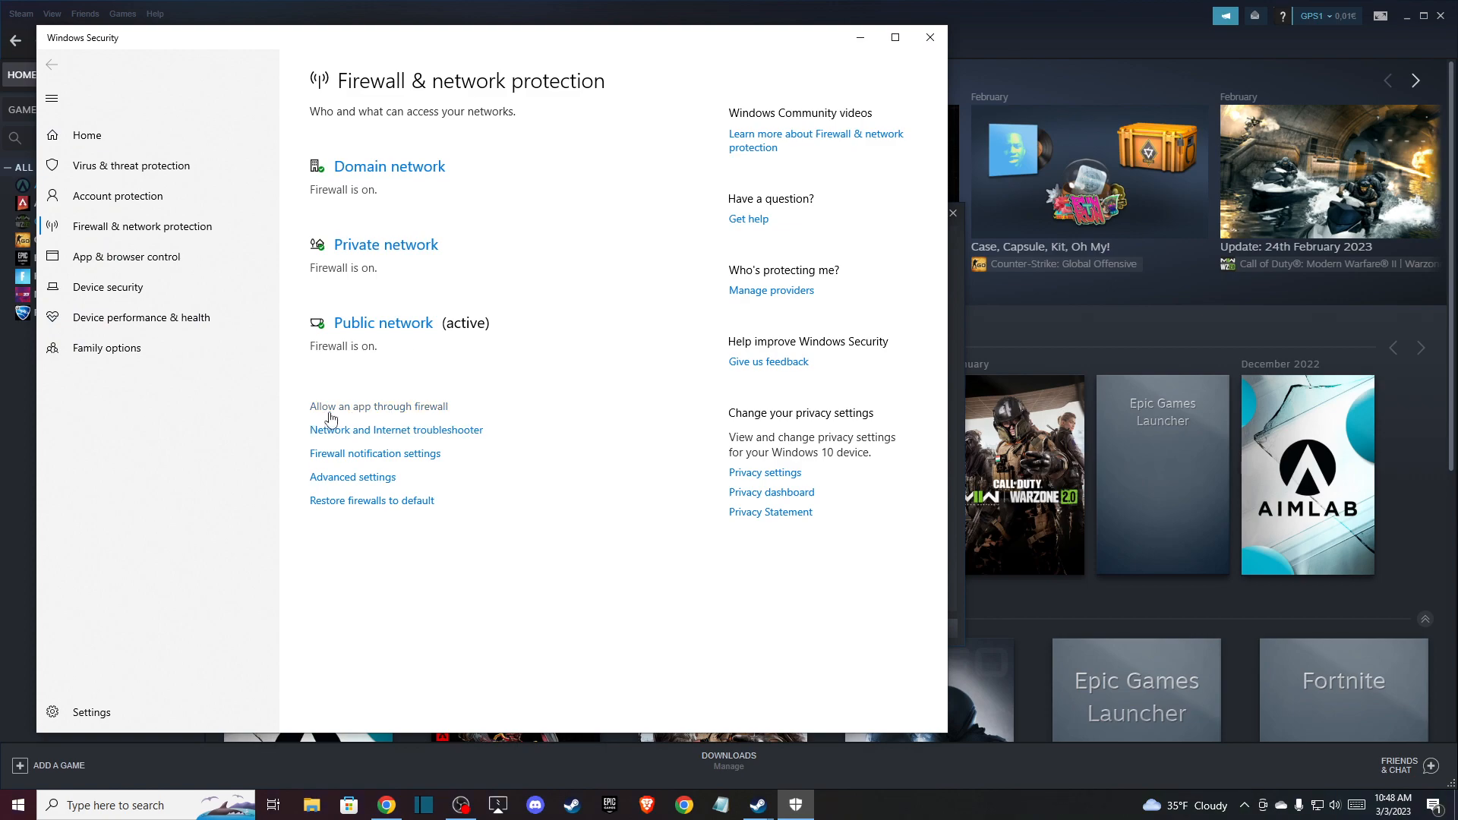
pyautogui.click(378, 407)
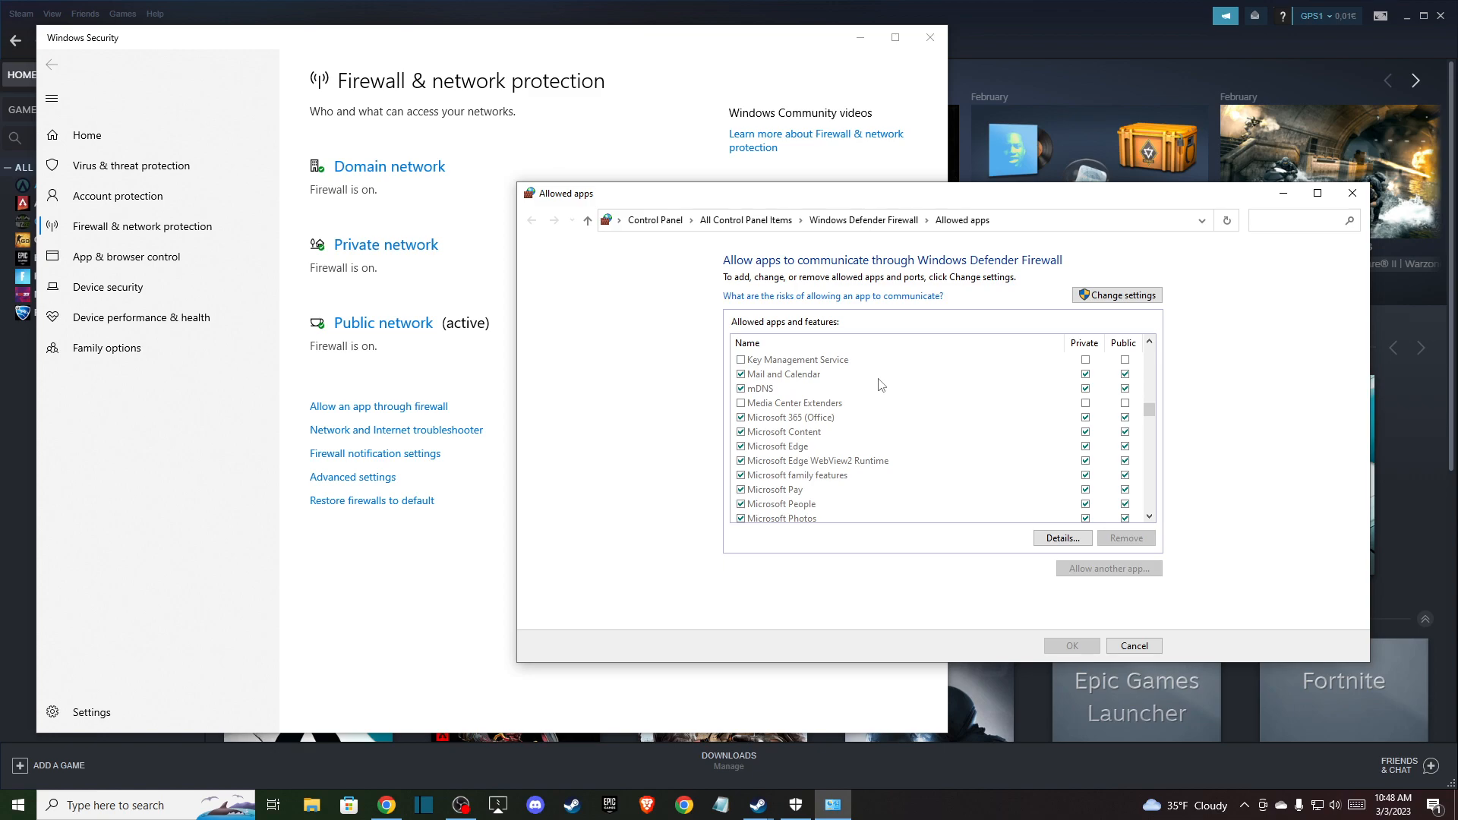
pyautogui.scroll(-3)
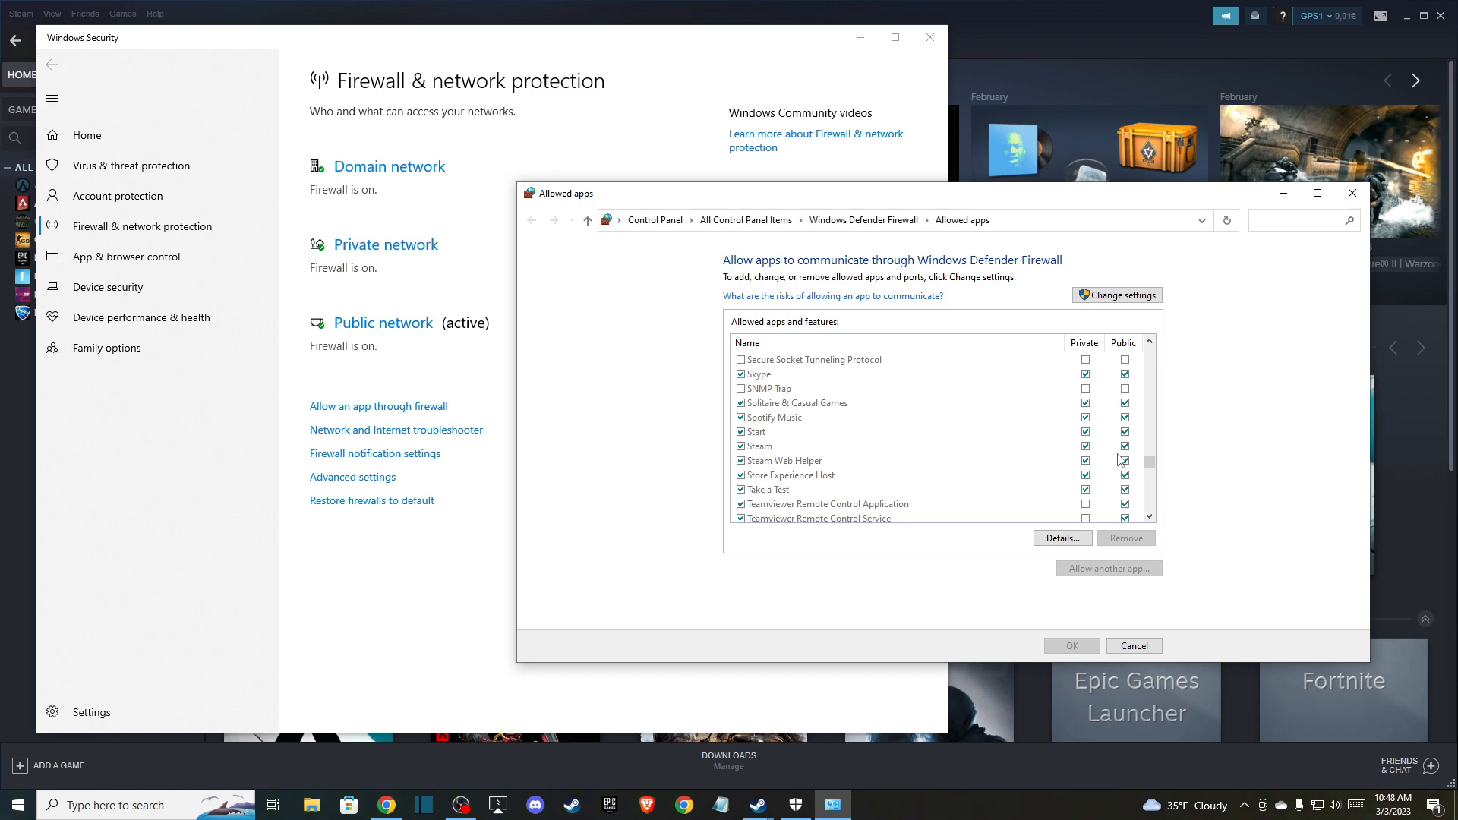
pyautogui.moveTo(1093, 468)
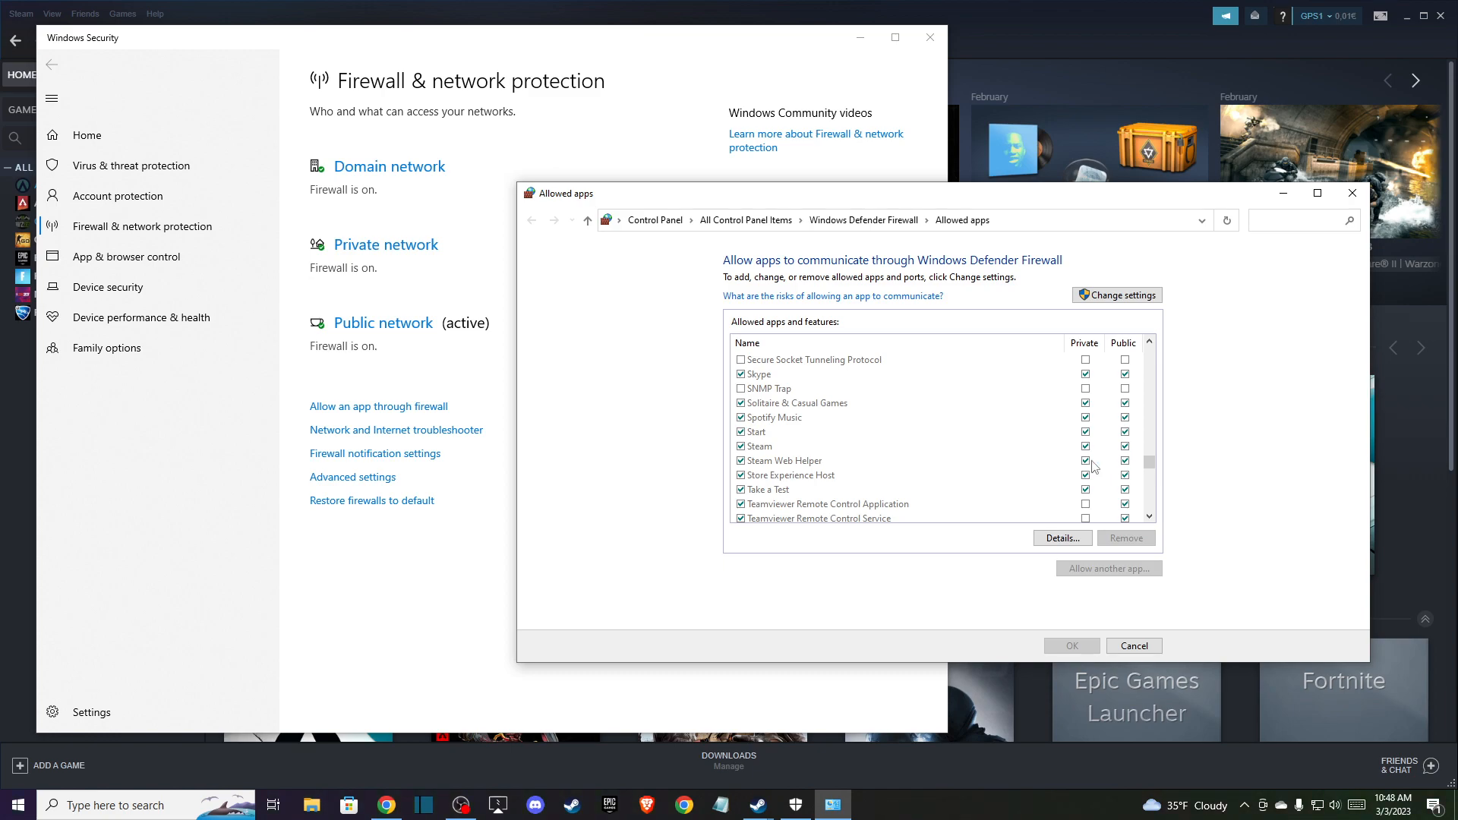